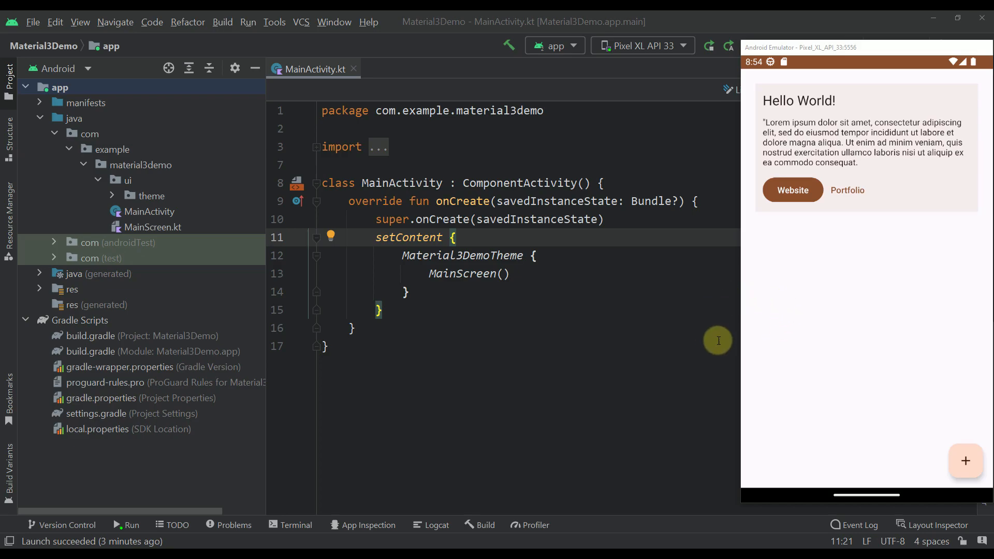
pyautogui.moveTo(752, 332)
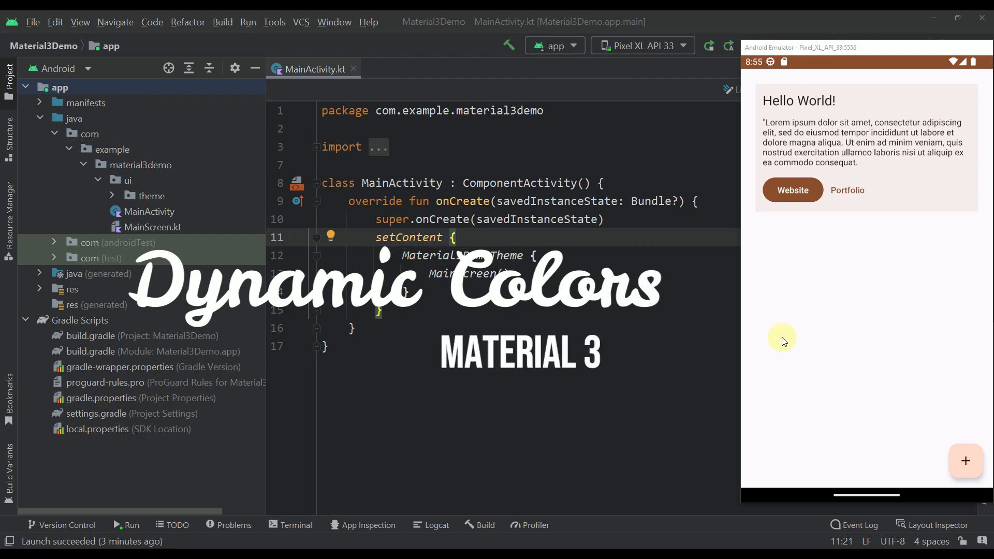
pyautogui.moveTo(779, 301)
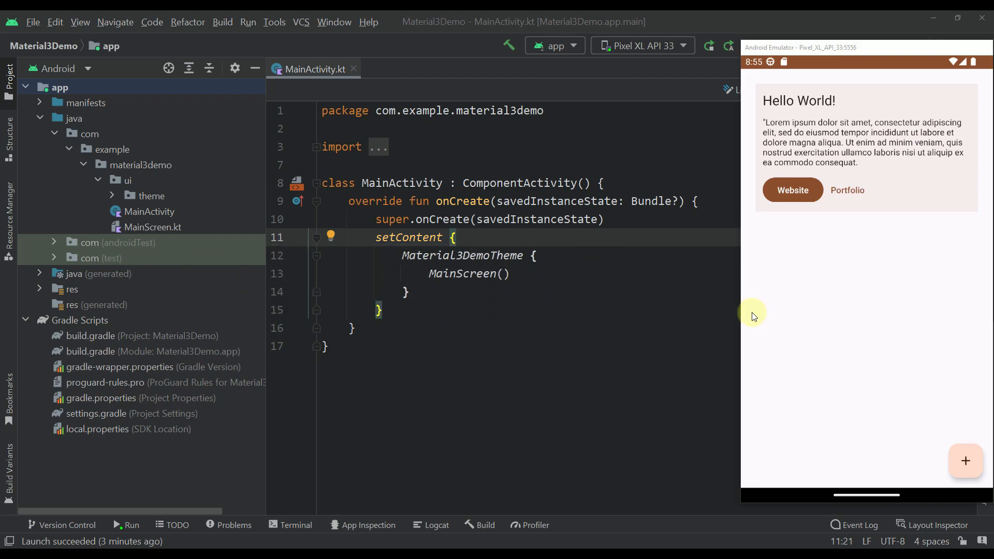
pyautogui.moveTo(749, 263)
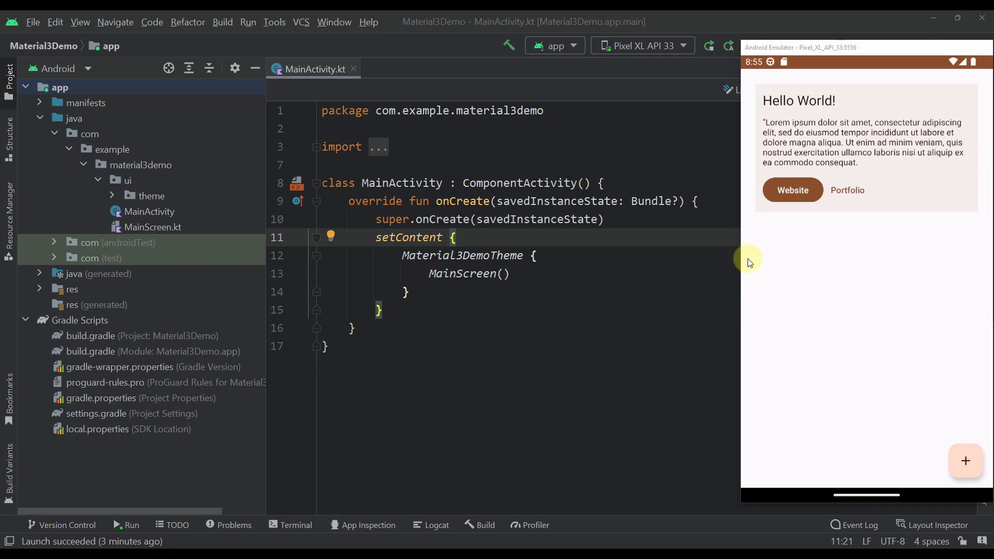
pyautogui.moveTo(772, 299)
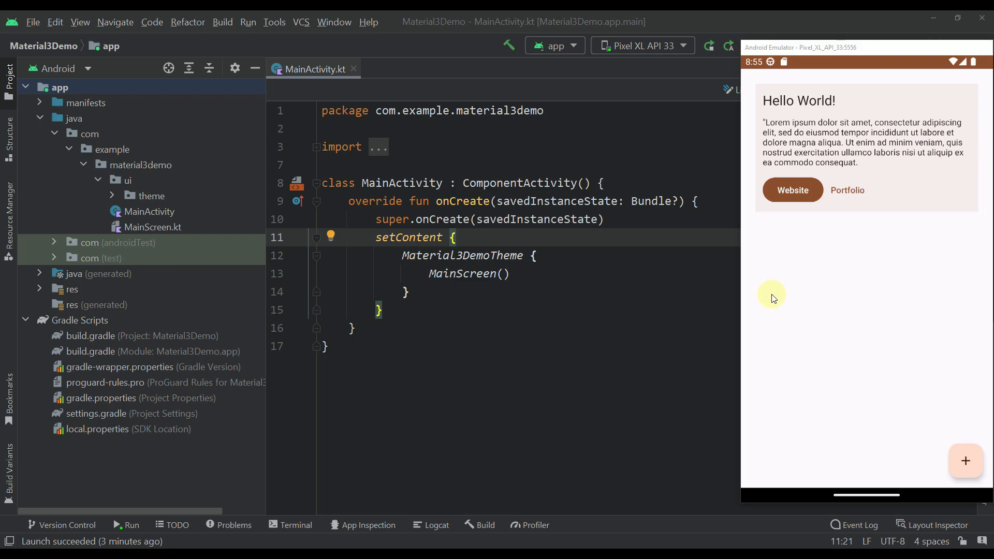
pyautogui.moveTo(910, 153)
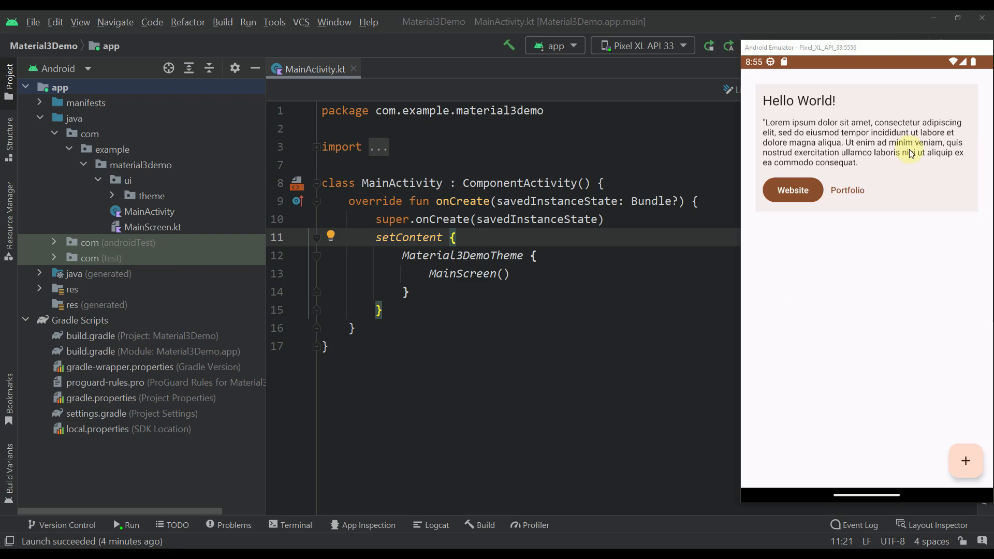
pyautogui.moveTo(823, 143)
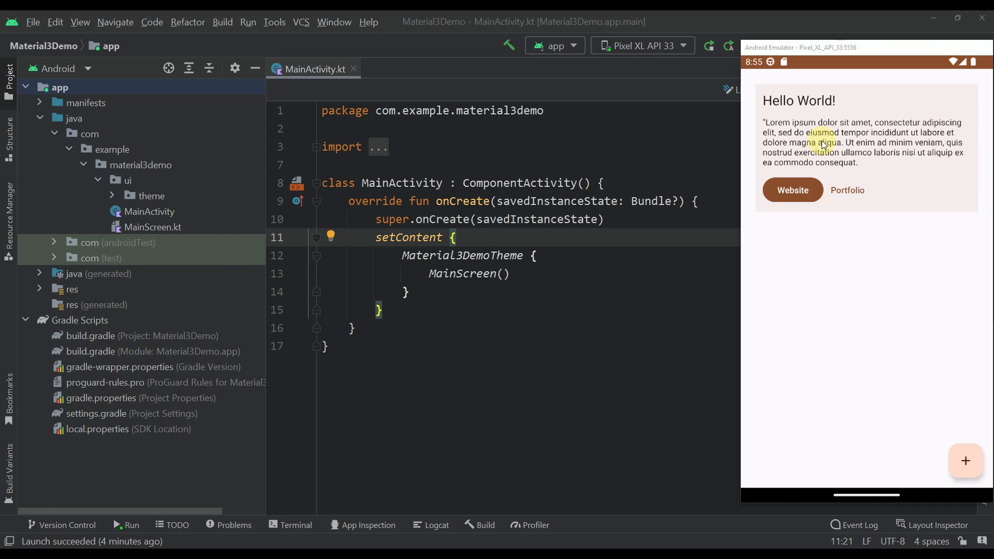
pyautogui.moveTo(667, 69)
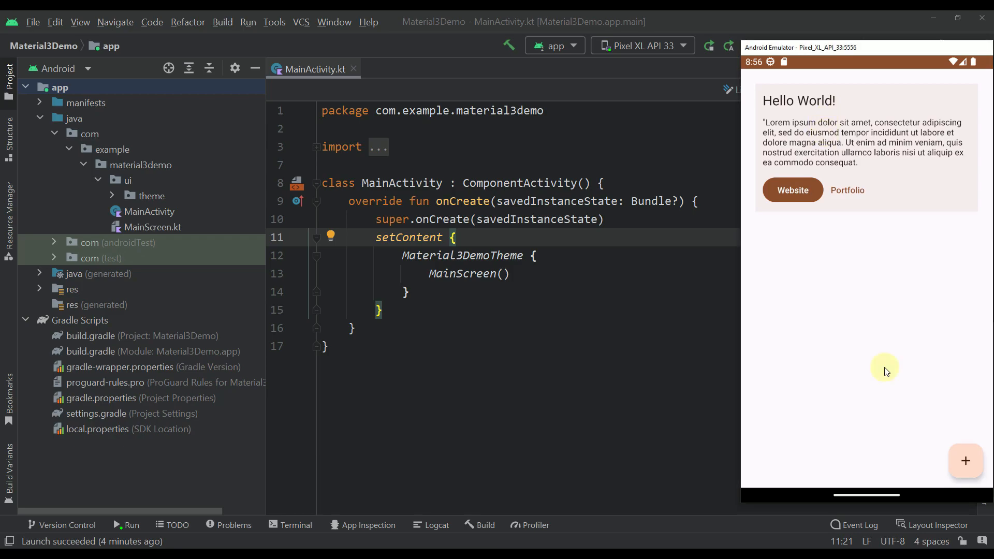
pyautogui.moveTo(891, 281)
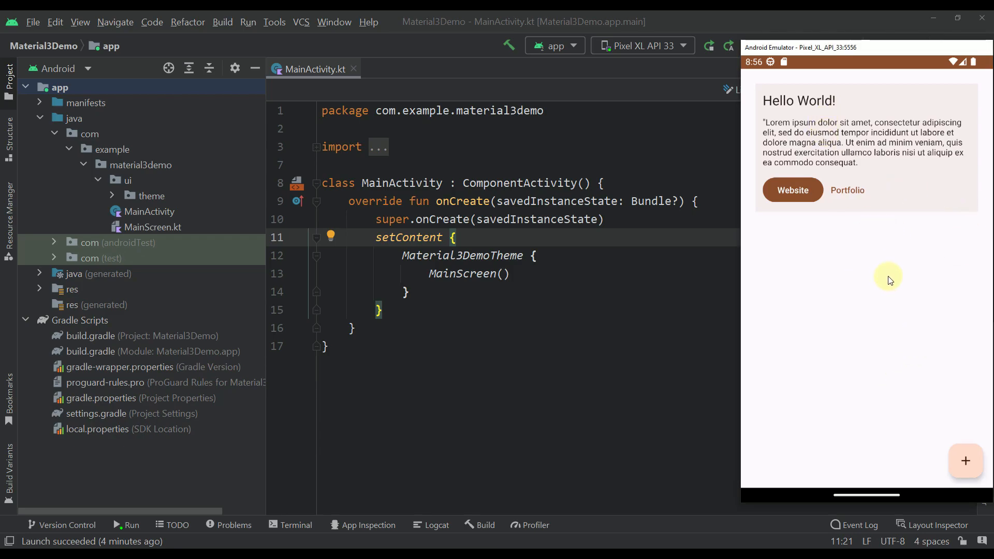
pyautogui.moveTo(846, 267)
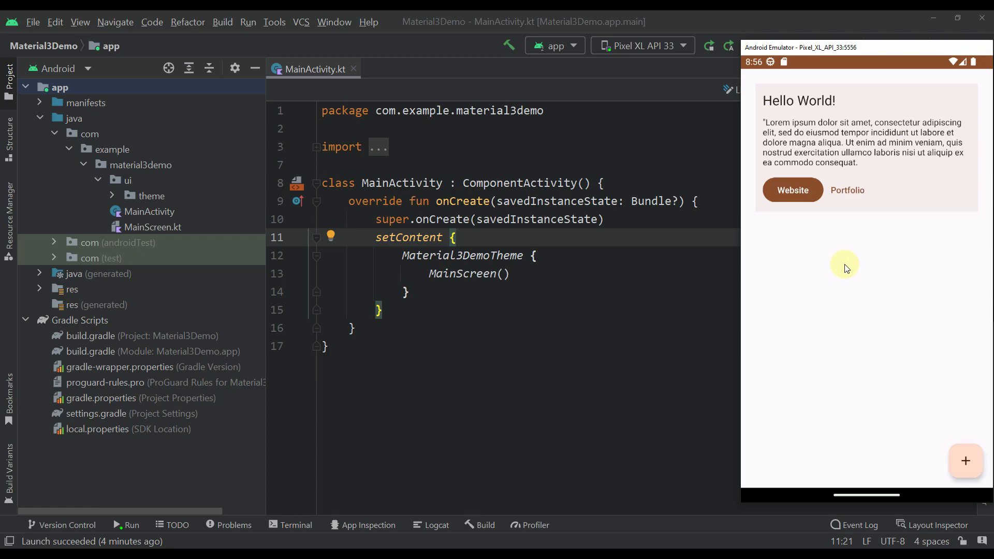
pyautogui.moveTo(886, 224)
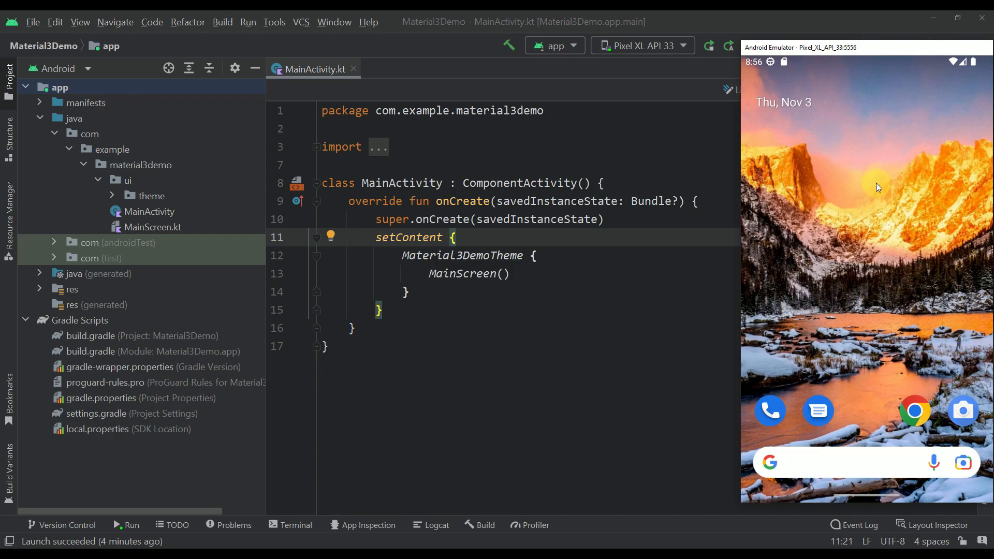
pyautogui.moveTo(907, 247)
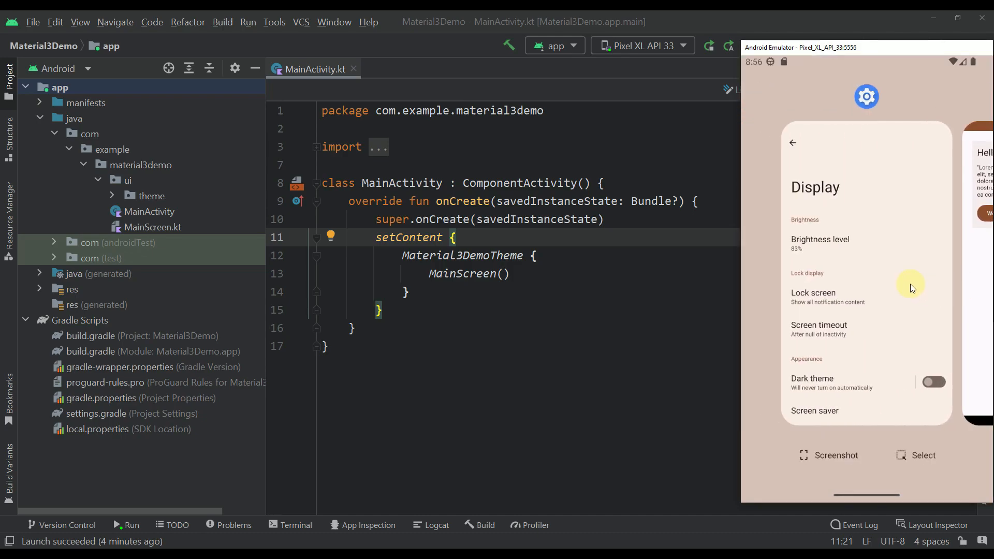
# - Turn on Dark theme in the emulator's Display settings so the demo app goes dark brown
pyautogui.click(792, 143)
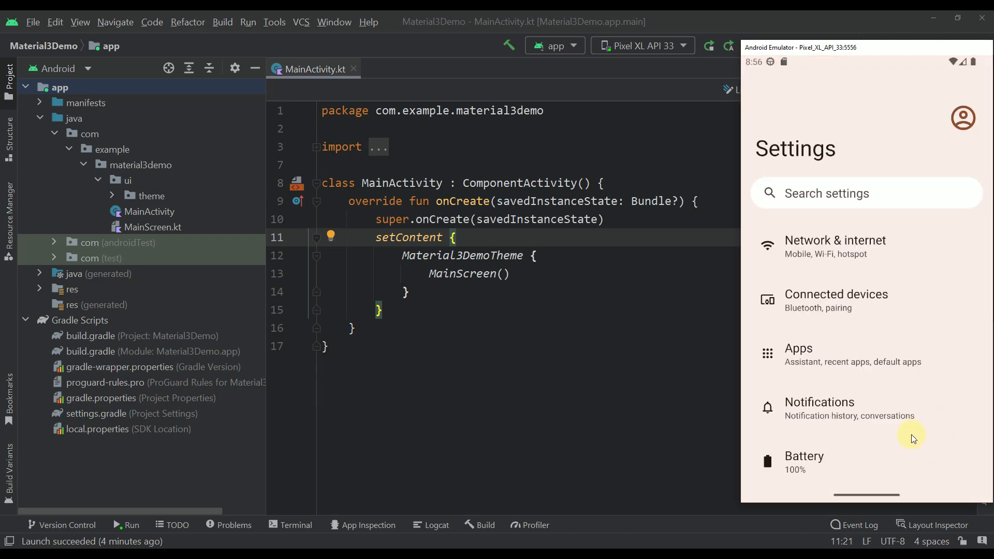
pyautogui.scroll(-3)
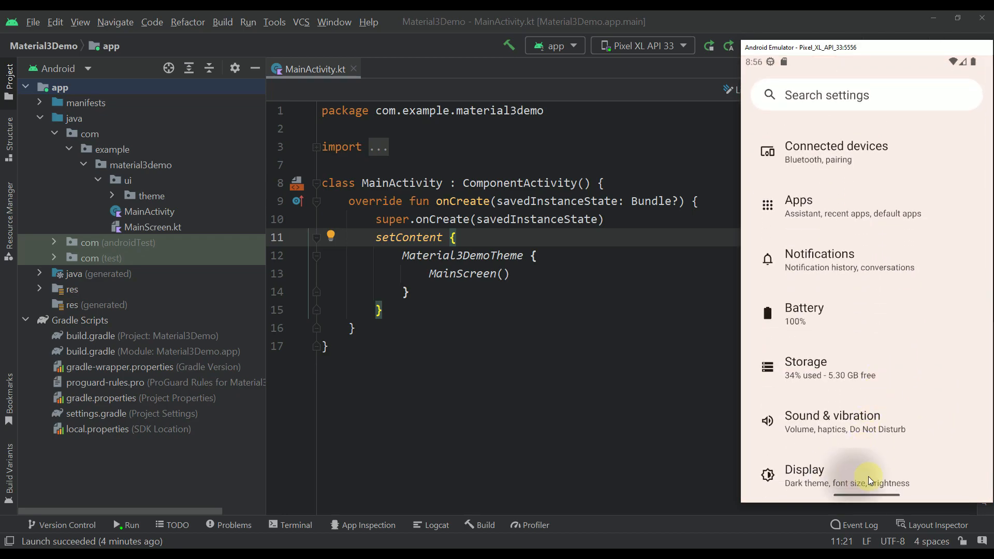
pyautogui.click(803, 474)
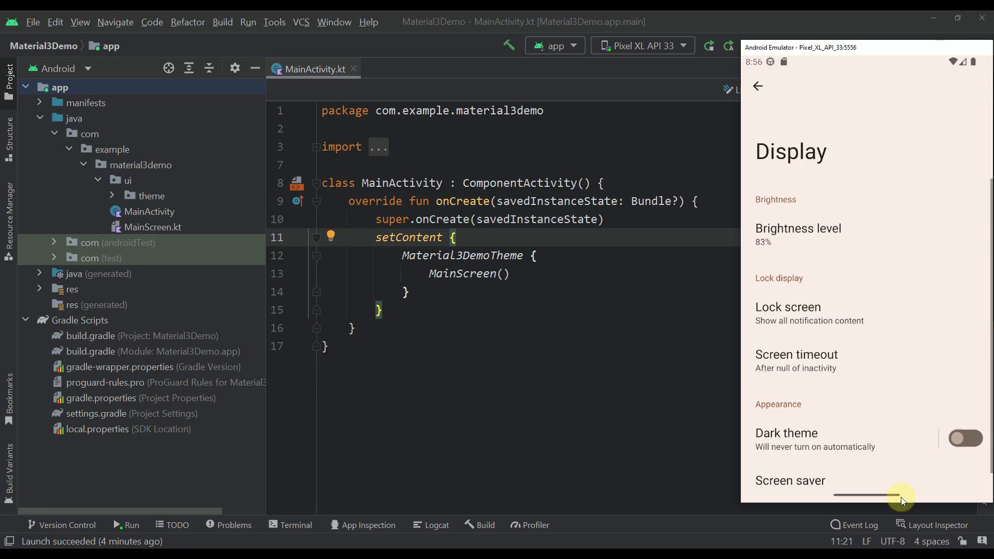
pyautogui.click(757, 86)
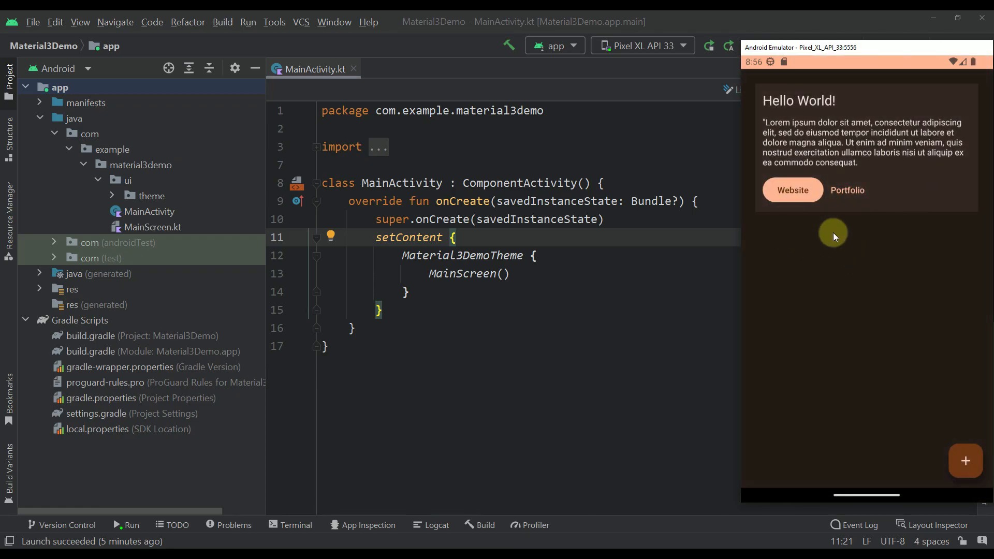
pyautogui.moveTo(836, 230)
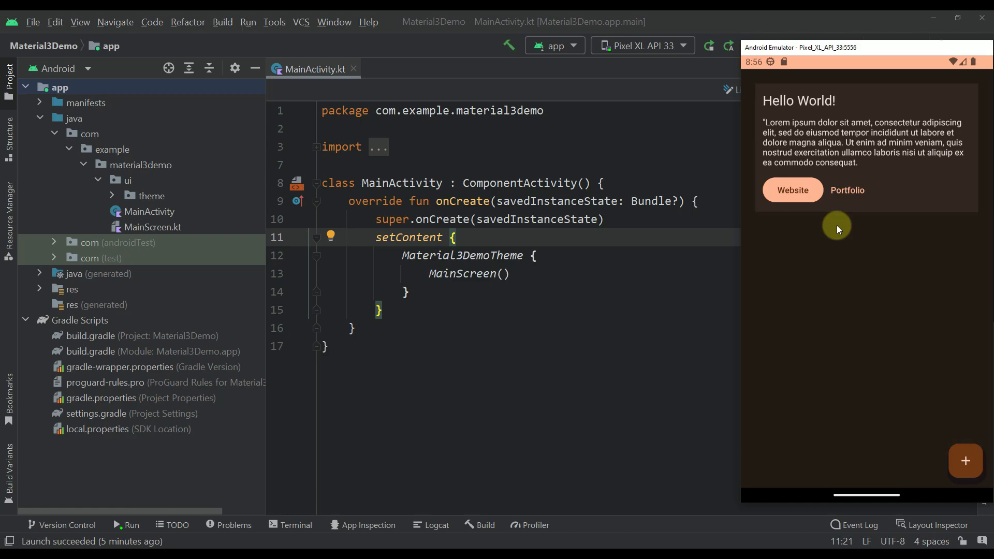
pyautogui.moveTo(868, 501)
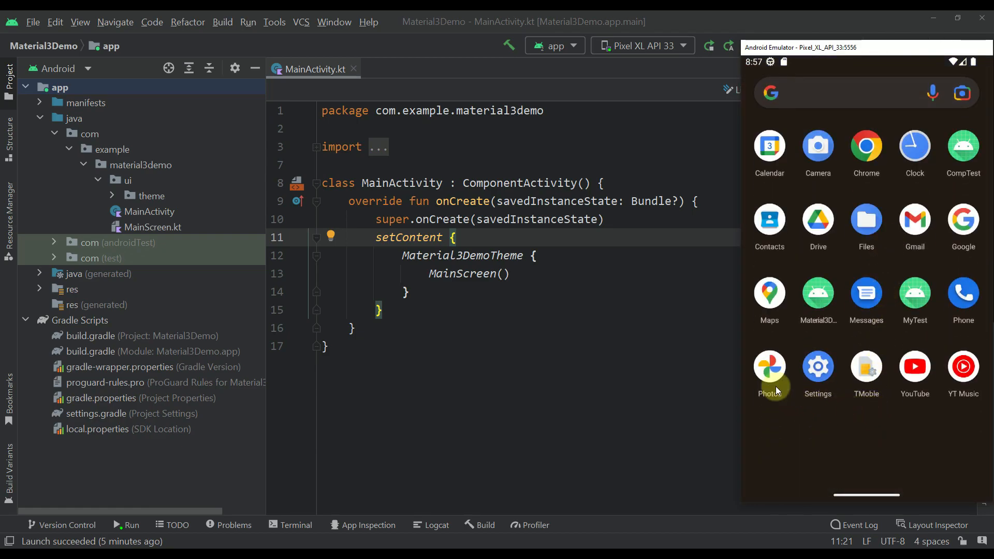
# - Set the purple-sky mountain photo from Photos as the emulator wallpaper
pyautogui.click(769, 367)
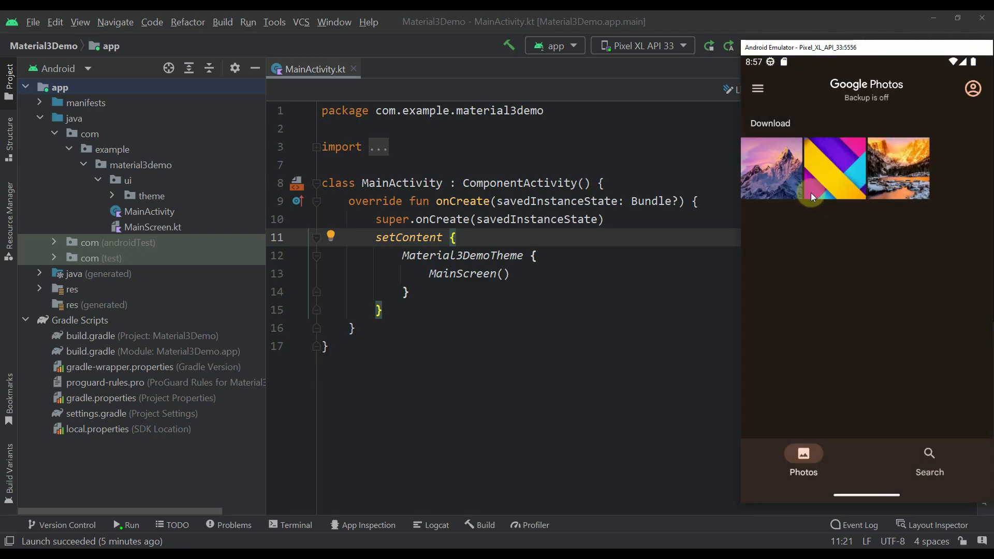
pyautogui.click(772, 168)
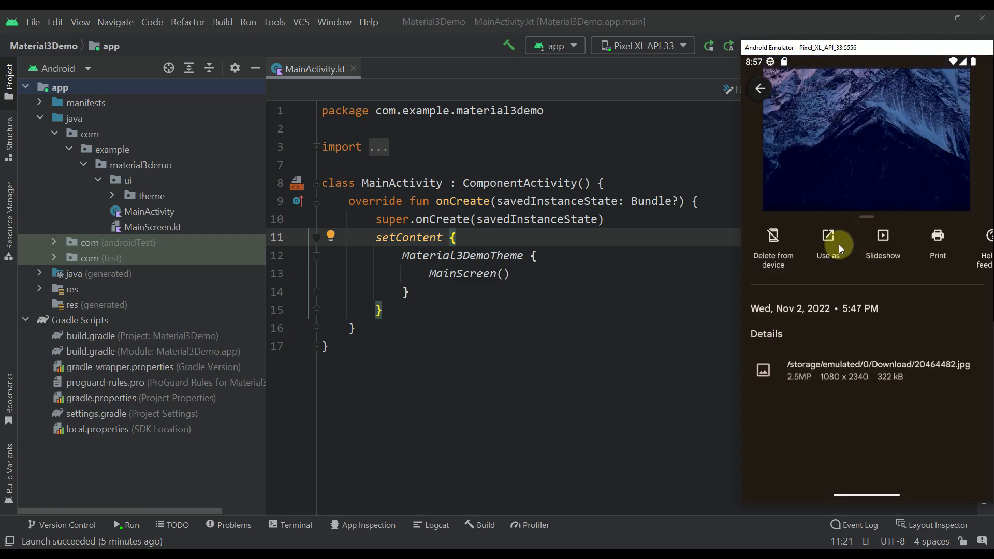
pyautogui.click(827, 244)
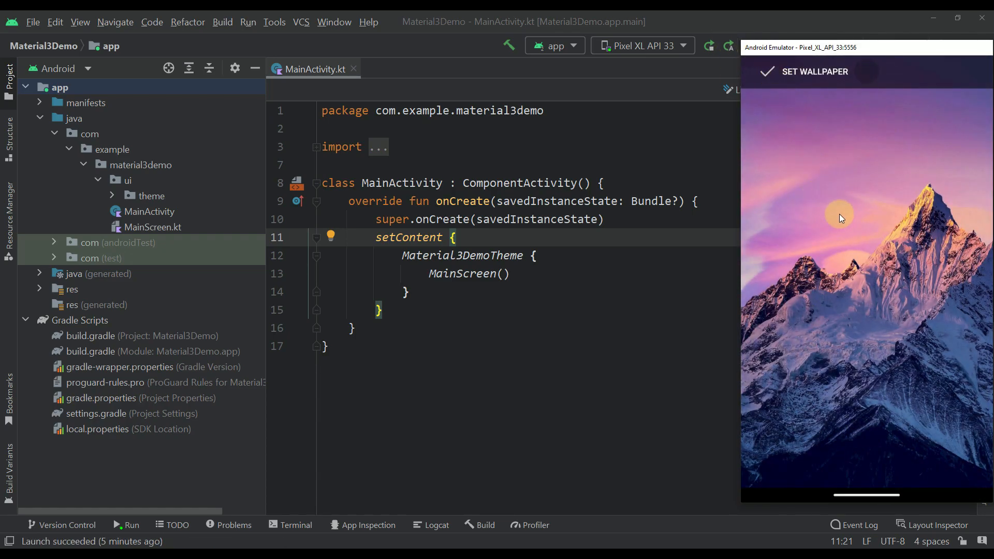
pyautogui.click(809, 72)
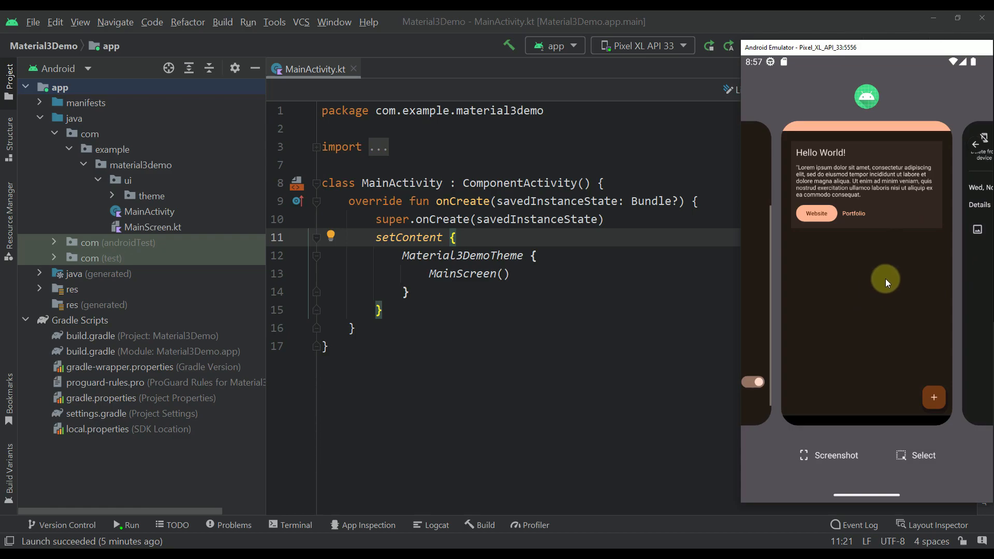
pyautogui.moveTo(887, 303)
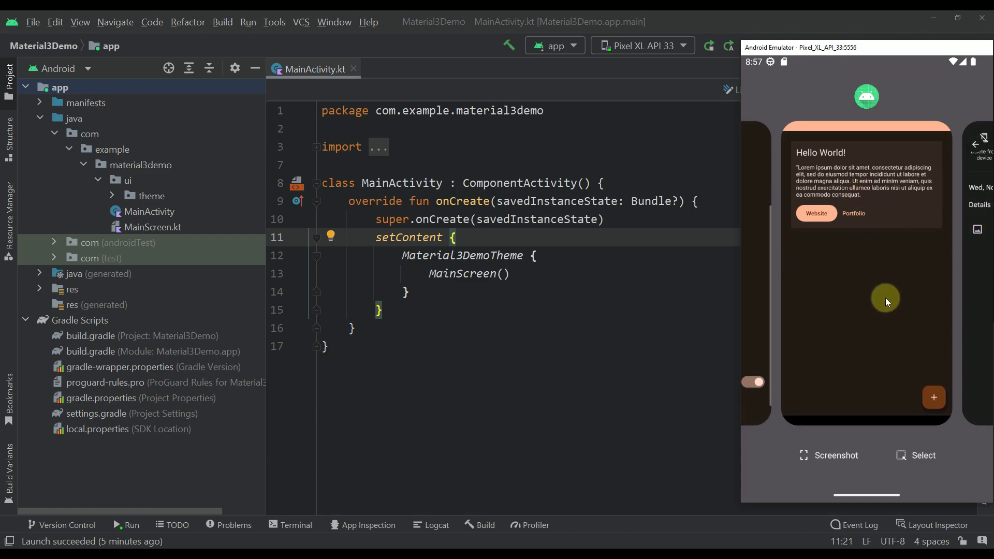
pyautogui.moveTo(898, 268)
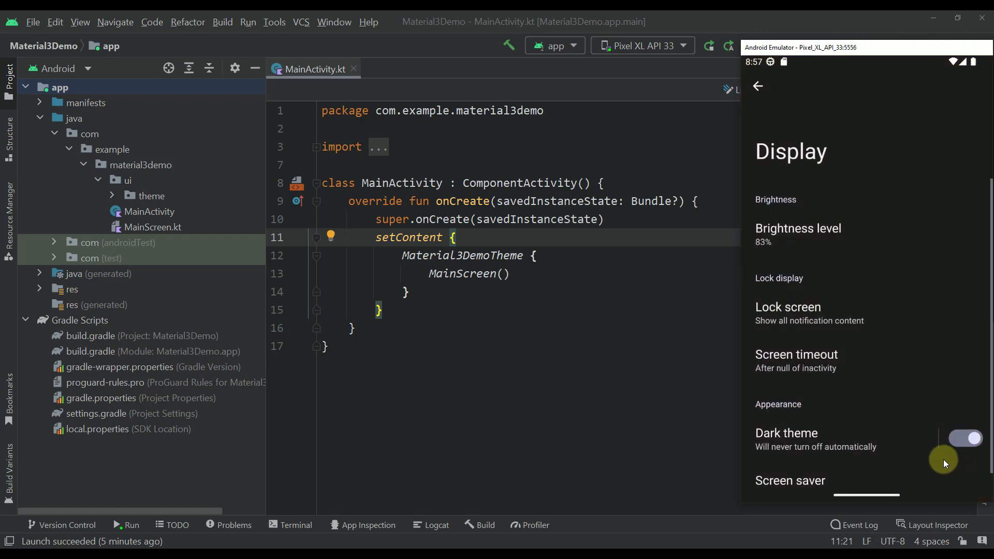
# - Switch the emulator's Dark theme toggle back off in Display settings
pyautogui.click(758, 86)
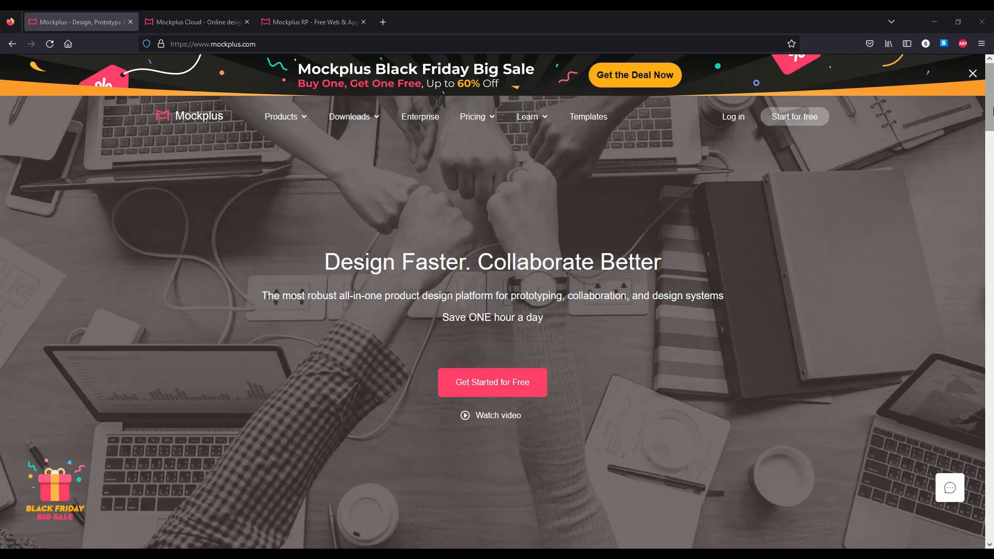
# - Browse down the Mockplus Cloud page, then the Mockplus RP product page
pyautogui.click(197, 22)
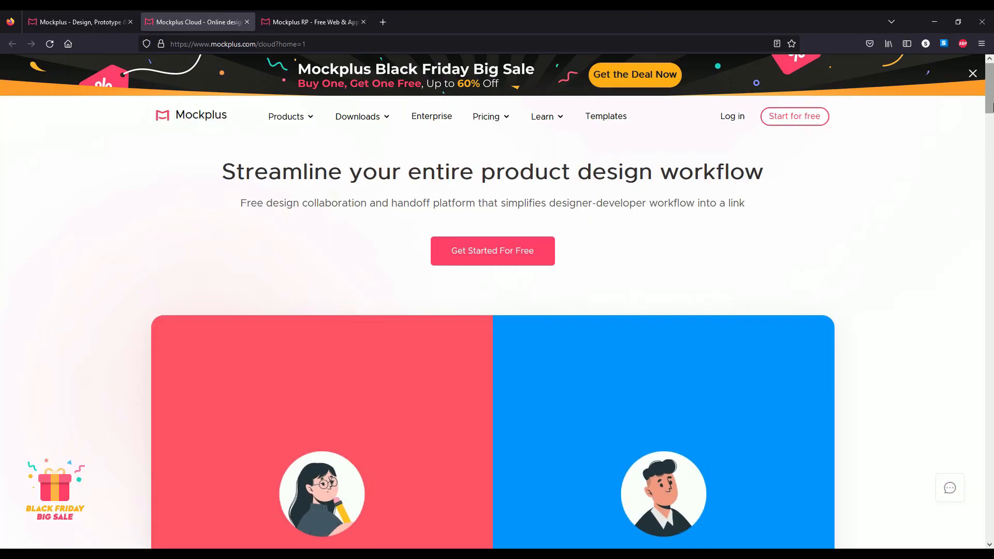
pyautogui.scroll(-3)
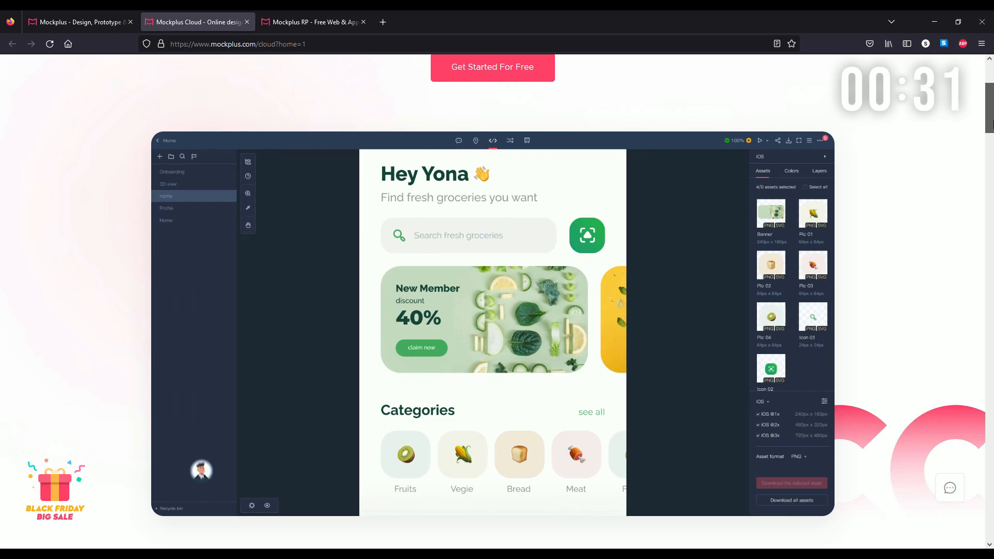
pyautogui.scroll(-3)
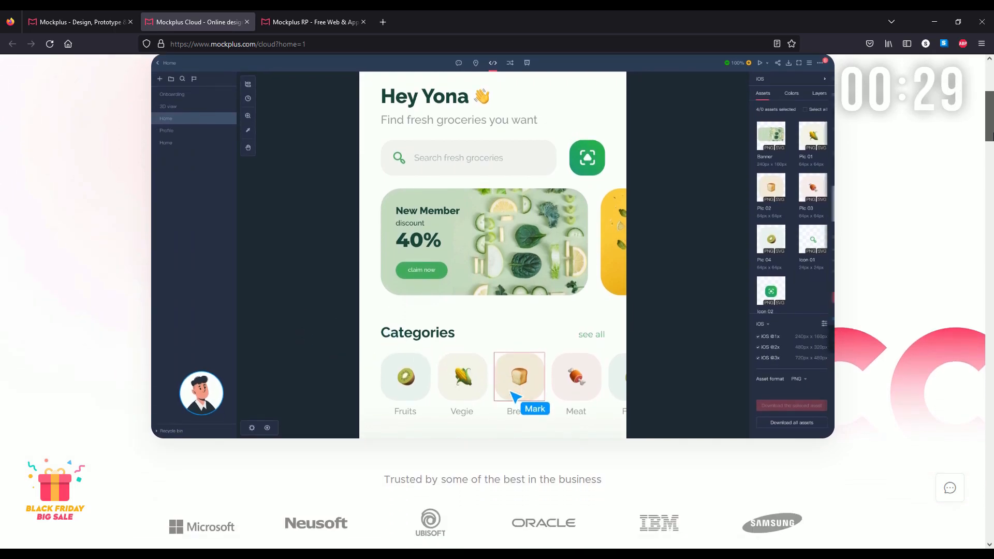
pyautogui.scroll(-3)
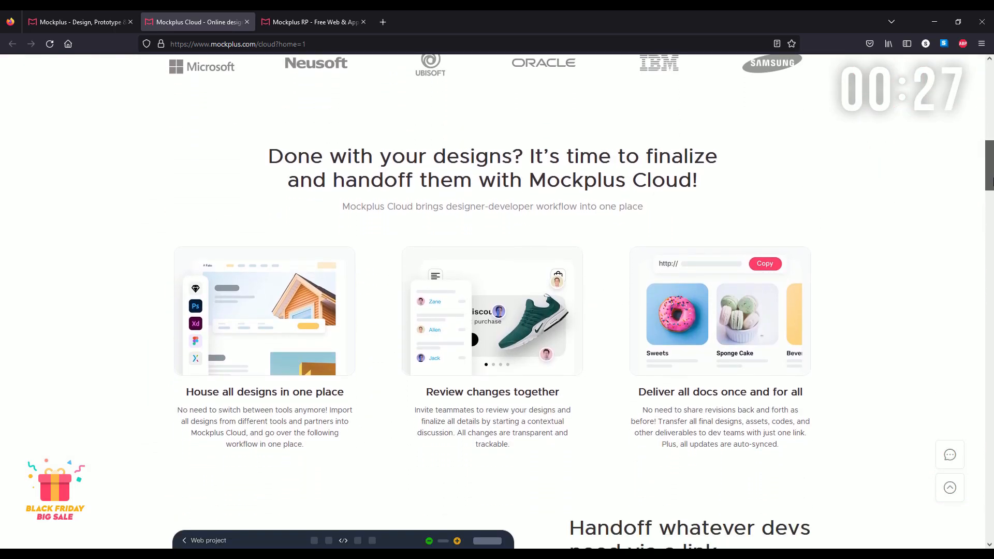
pyautogui.click(310, 22)
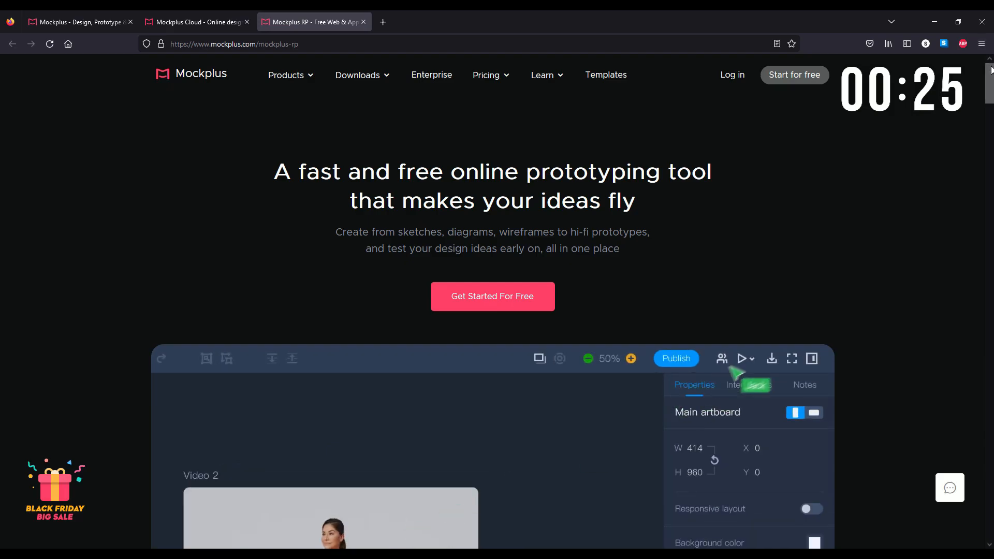
pyautogui.scroll(-3)
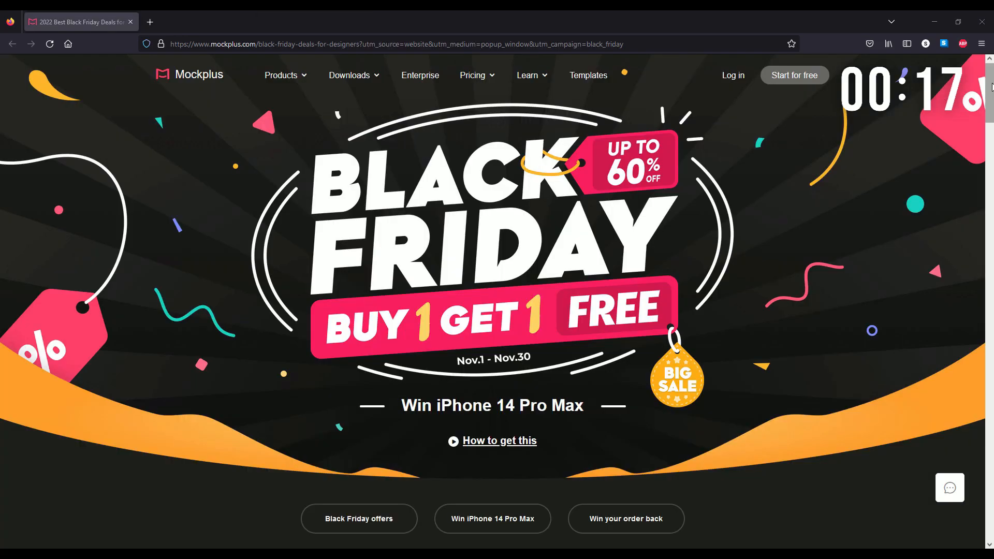
pyautogui.scroll(-3)
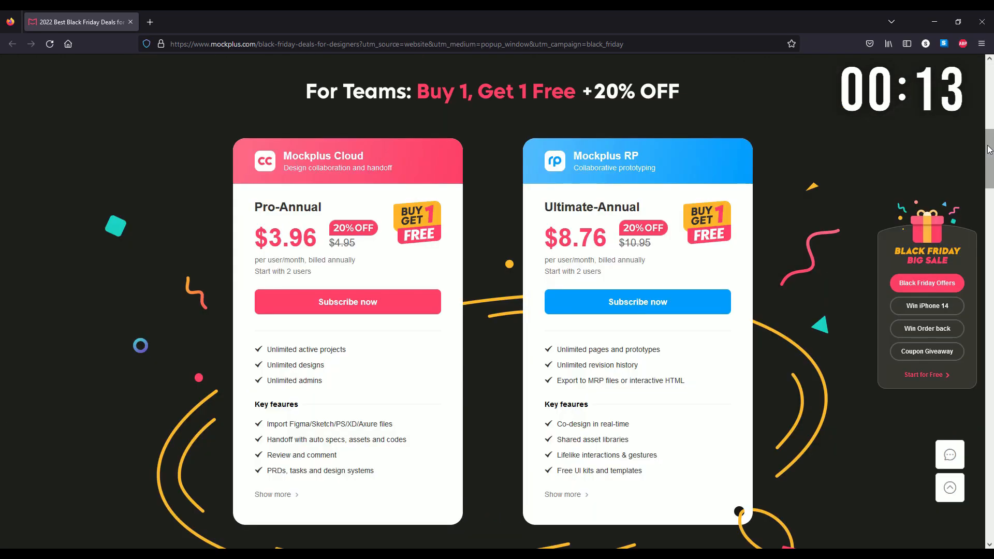
pyautogui.scroll(-3)
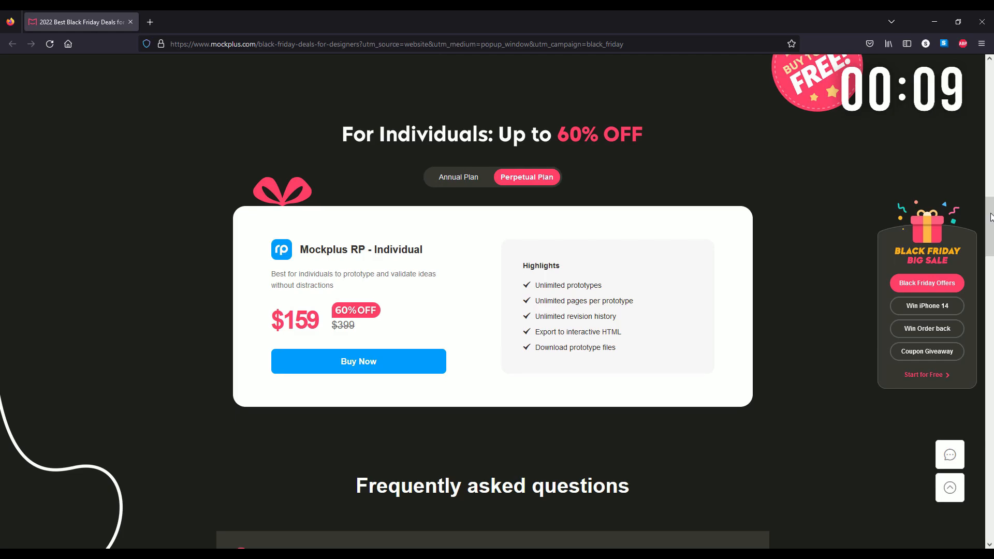
pyautogui.click(926, 306)
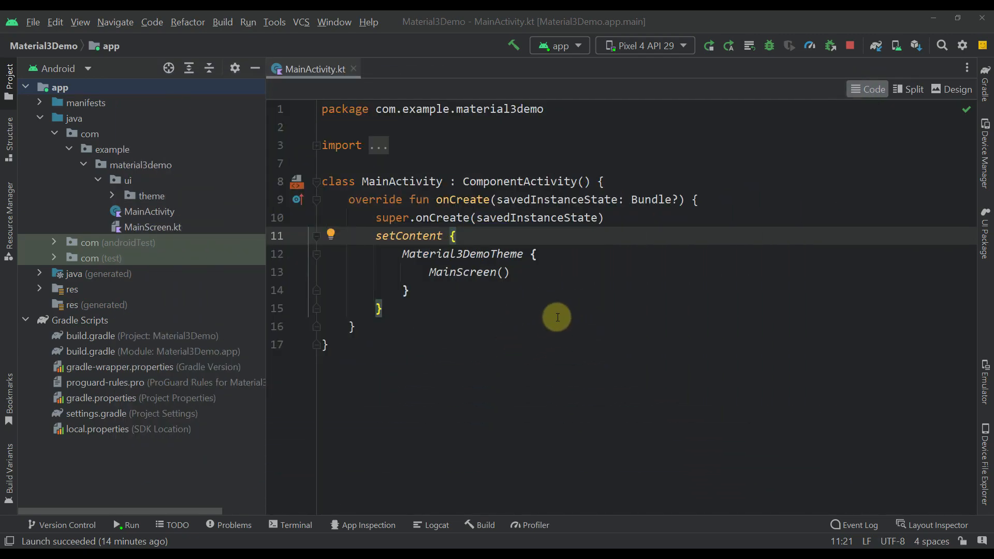
pyautogui.moveTo(431, 271)
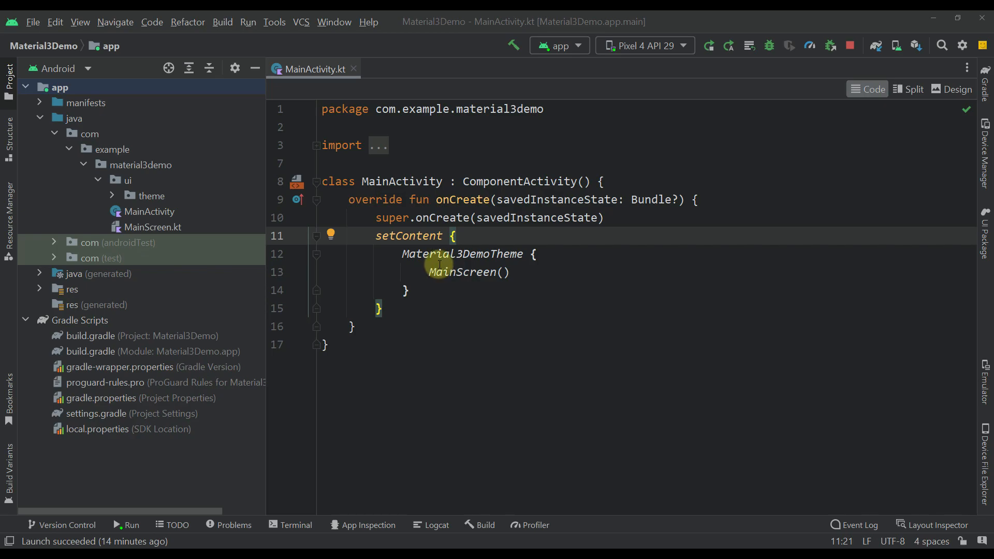
pyautogui.moveTo(436, 259)
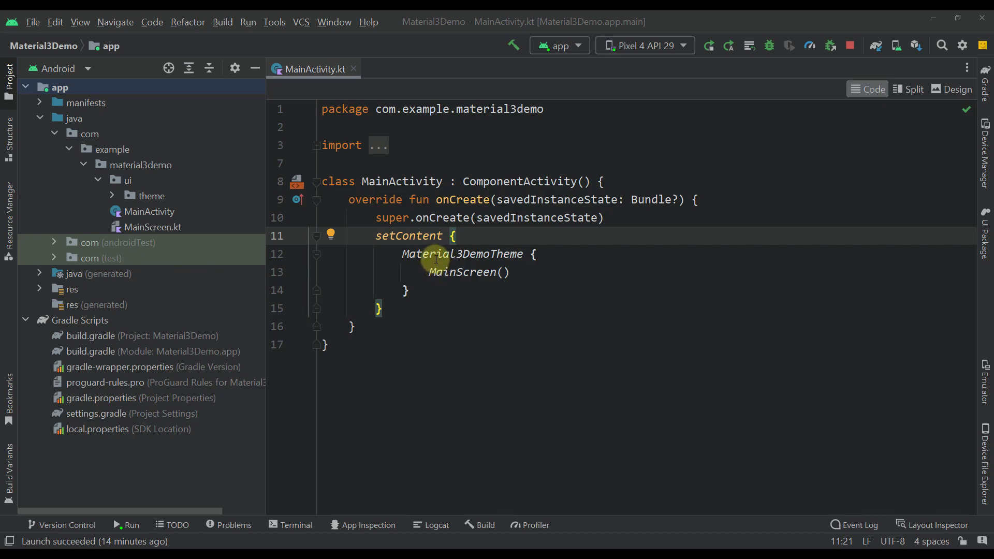
pyautogui.moveTo(309, 96)
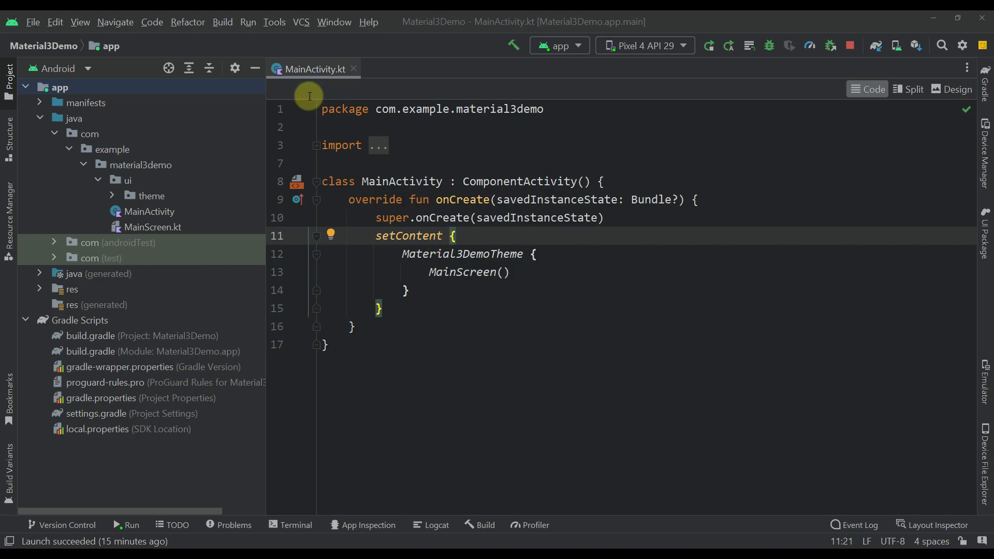
# - Start a new project and choose the Empty Compose Activity (Material3) template
pyautogui.click(32, 22)
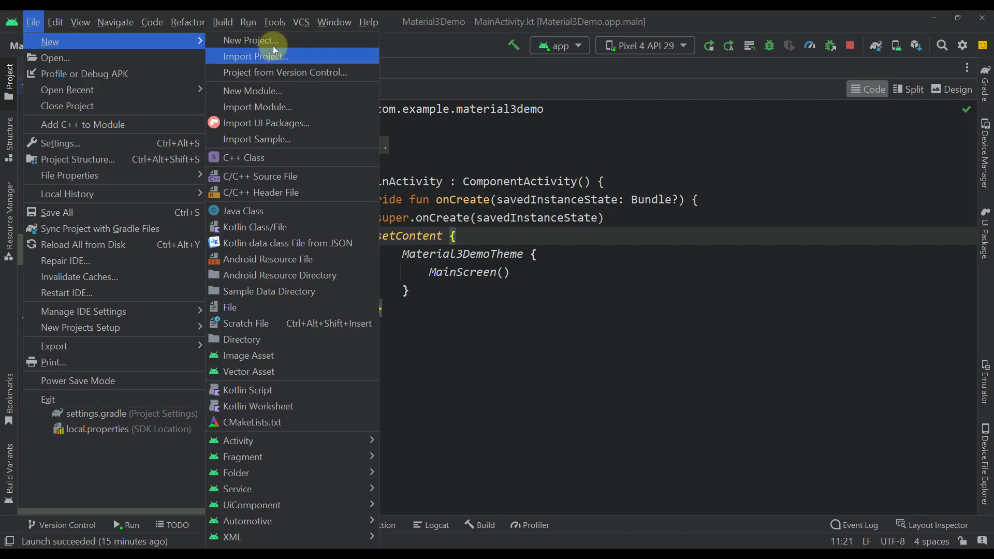
pyautogui.click(250, 41)
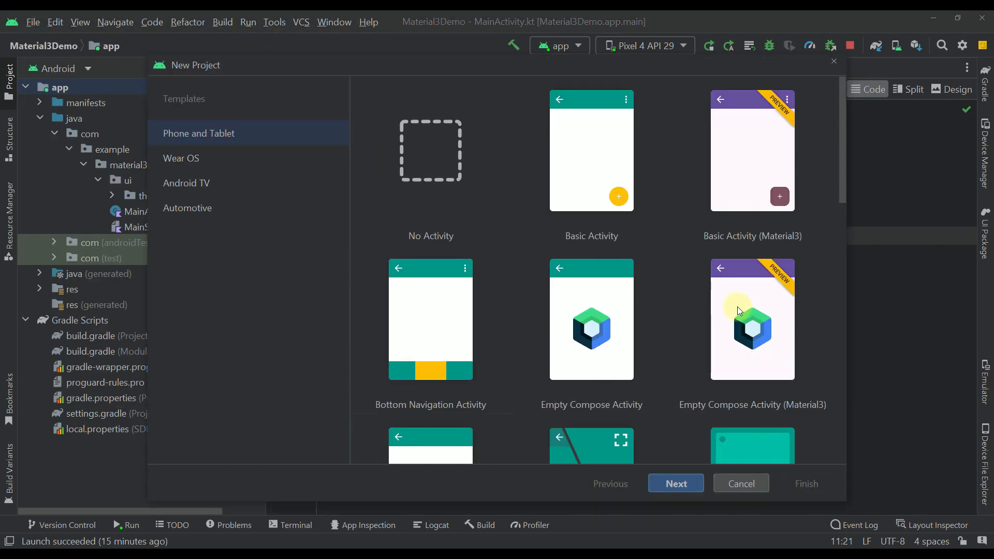
pyautogui.click(752, 319)
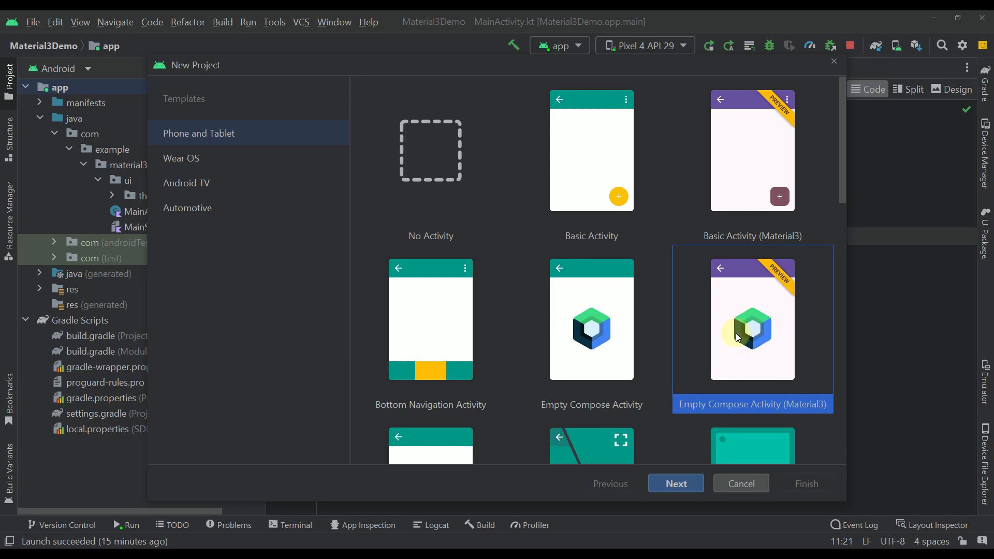
pyautogui.moveTo(750, 358)
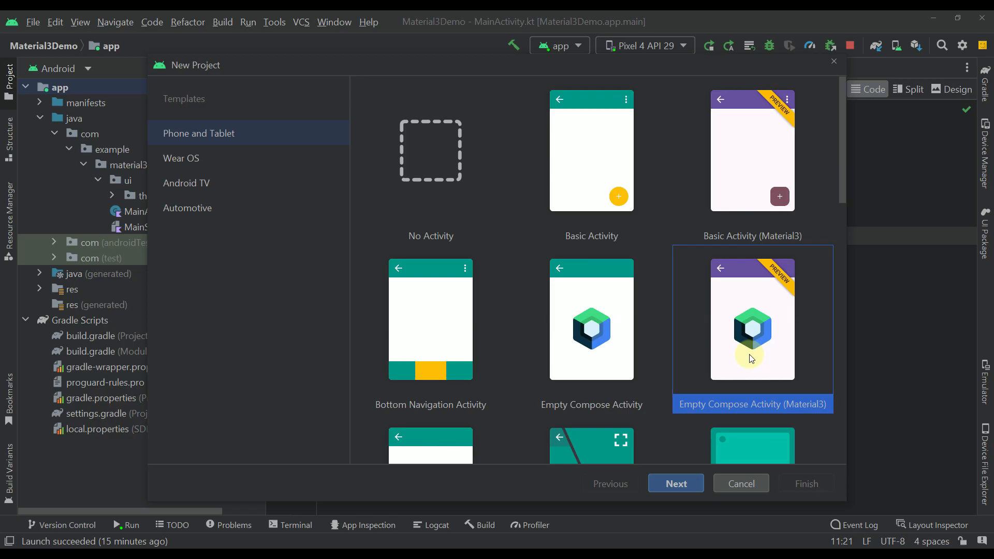
pyautogui.moveTo(707, 360)
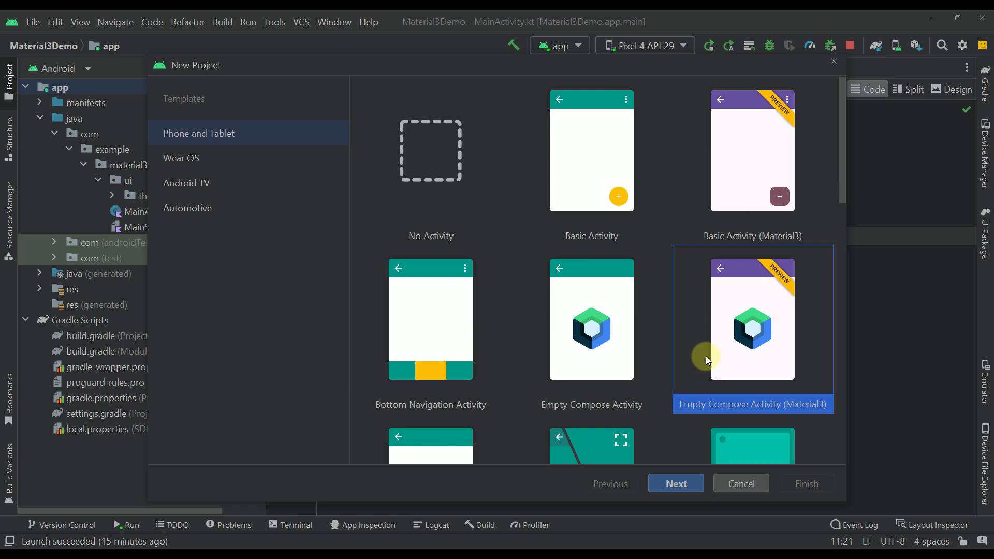
pyautogui.moveTo(701, 305)
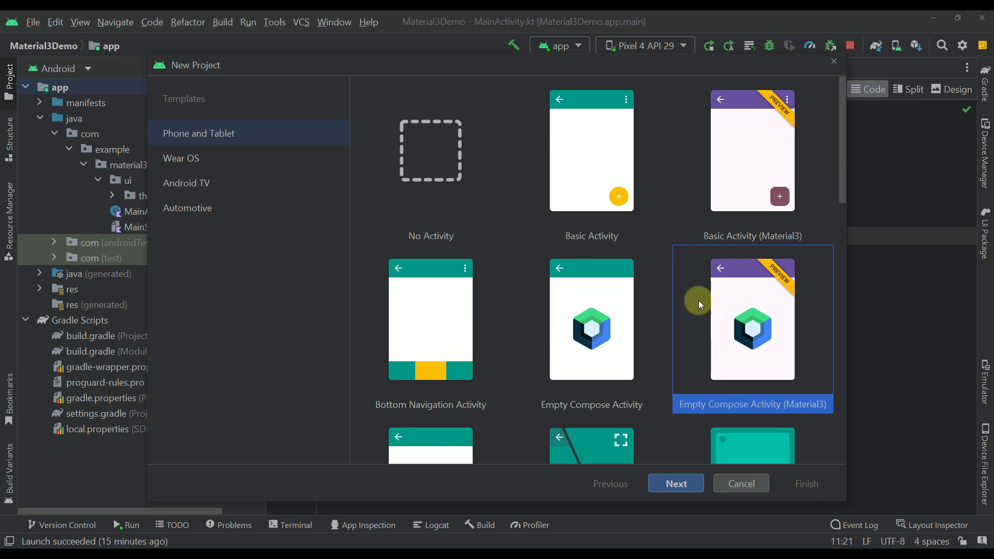
pyautogui.moveTo(779, 260)
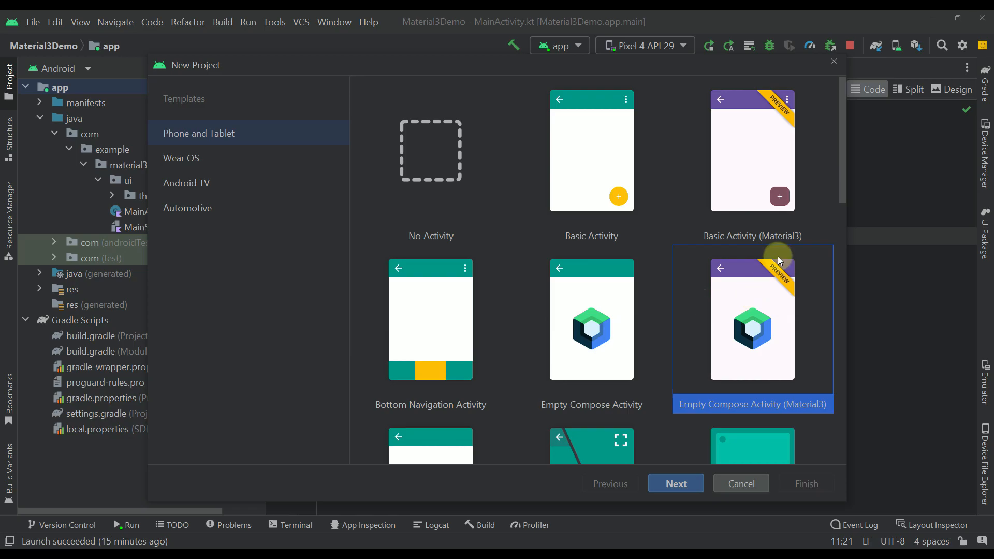
pyautogui.moveTo(678, 293)
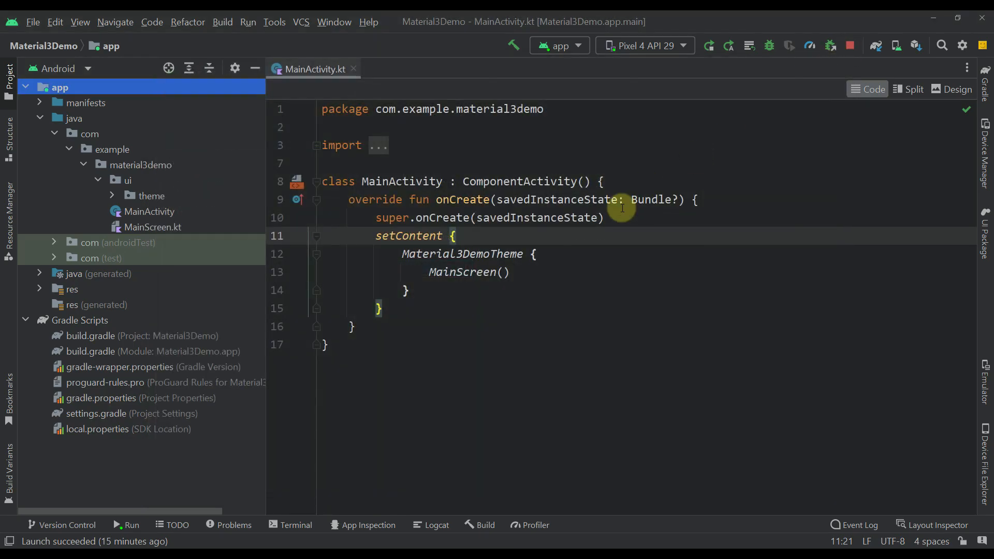
pyautogui.moveTo(336, 250)
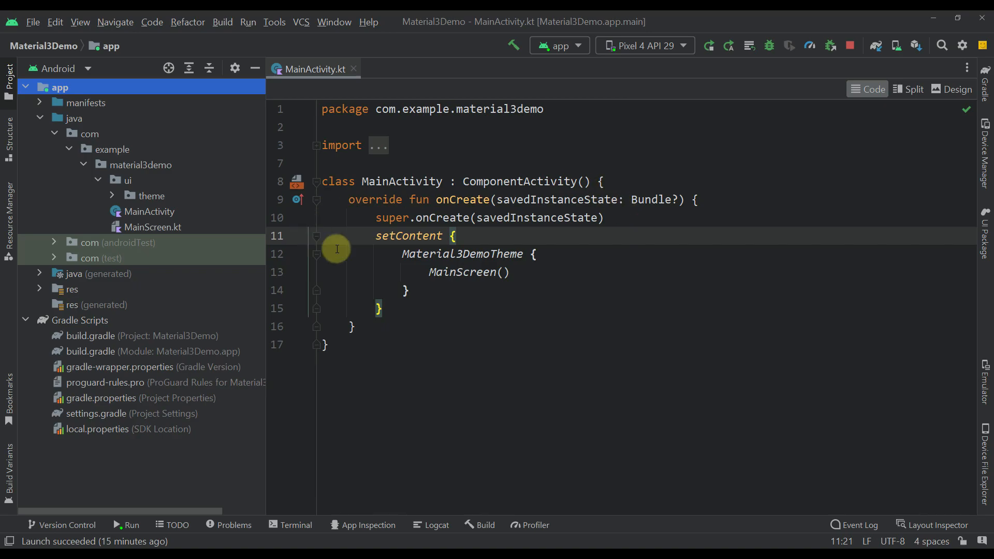
pyautogui.moveTo(302, 261)
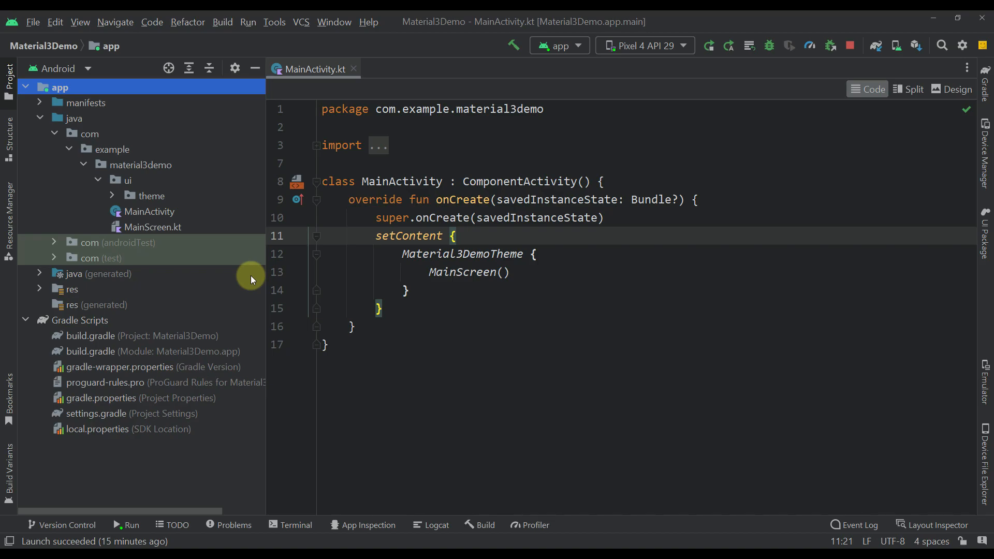
pyautogui.moveTo(241, 267)
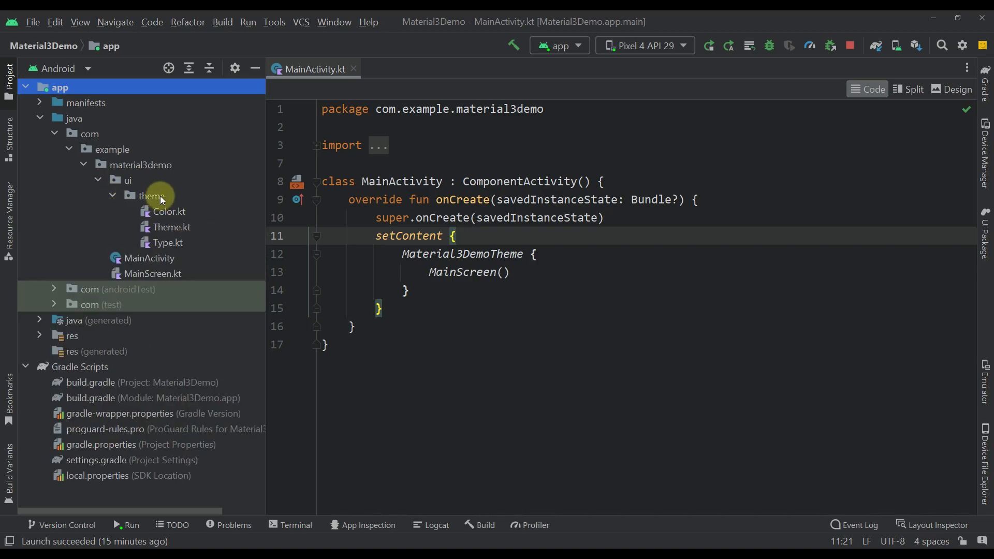
# - Select Theme.kt in the expanded ui > theme package
pyautogui.click(173, 227)
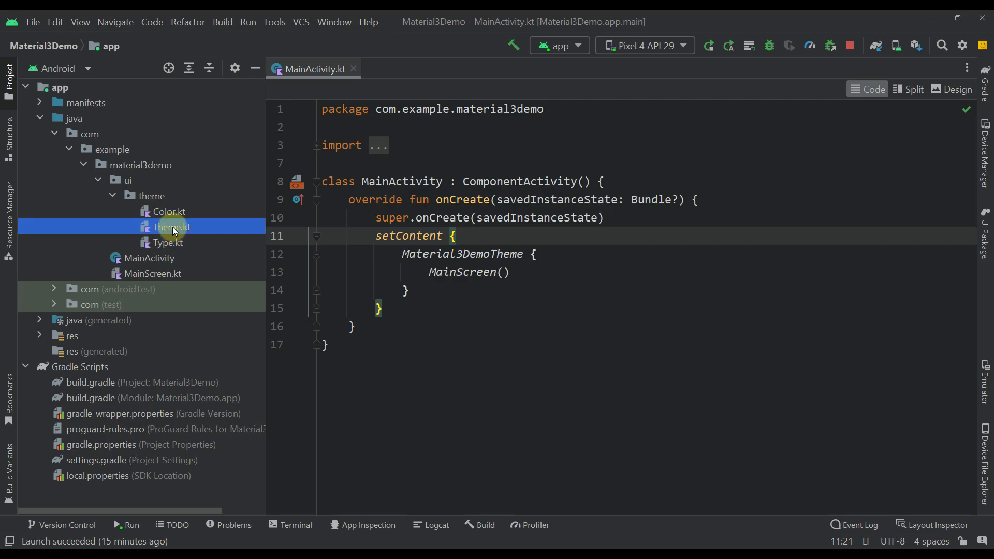
pyautogui.doubleClick(171, 227)
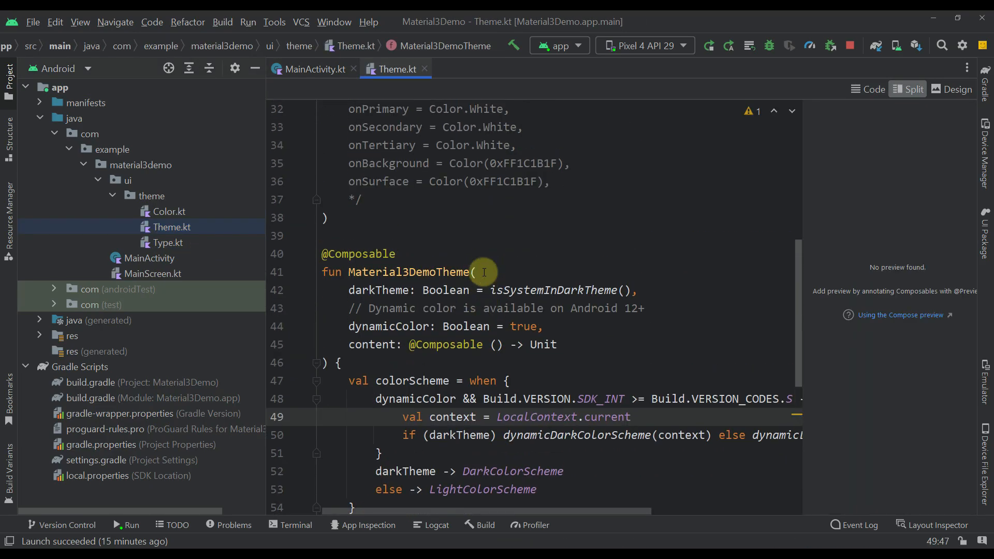
pyautogui.scroll(3)
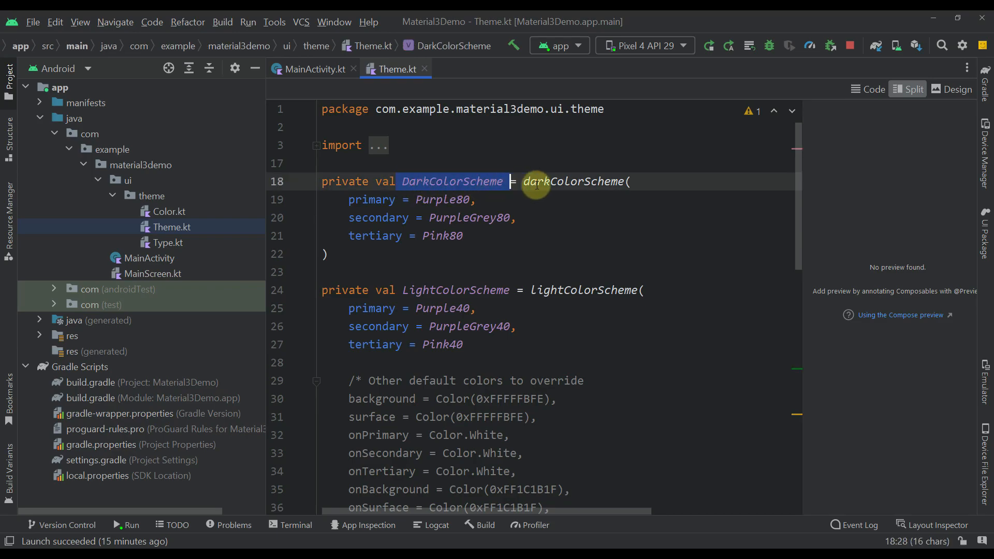
pyautogui.scroll(-3)
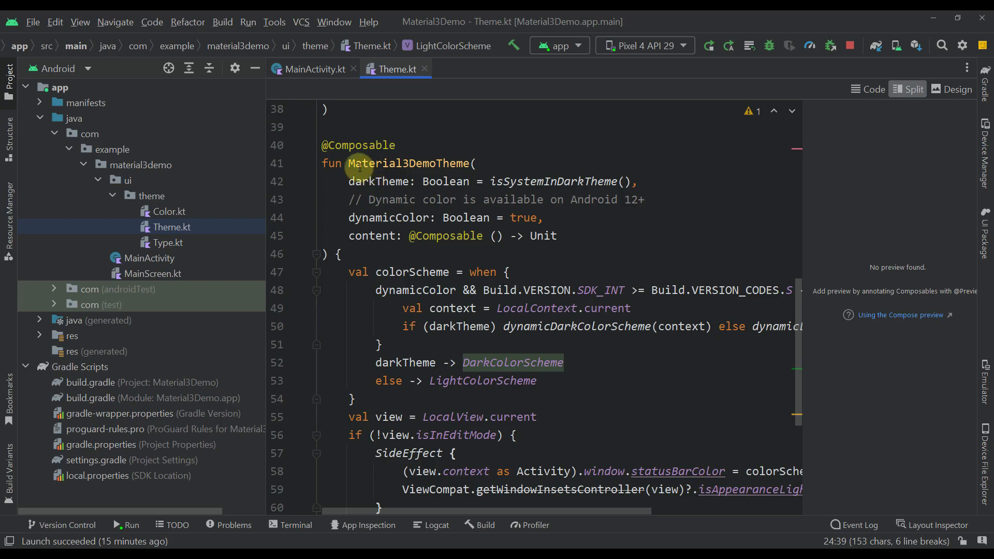
pyautogui.click(349, 200)
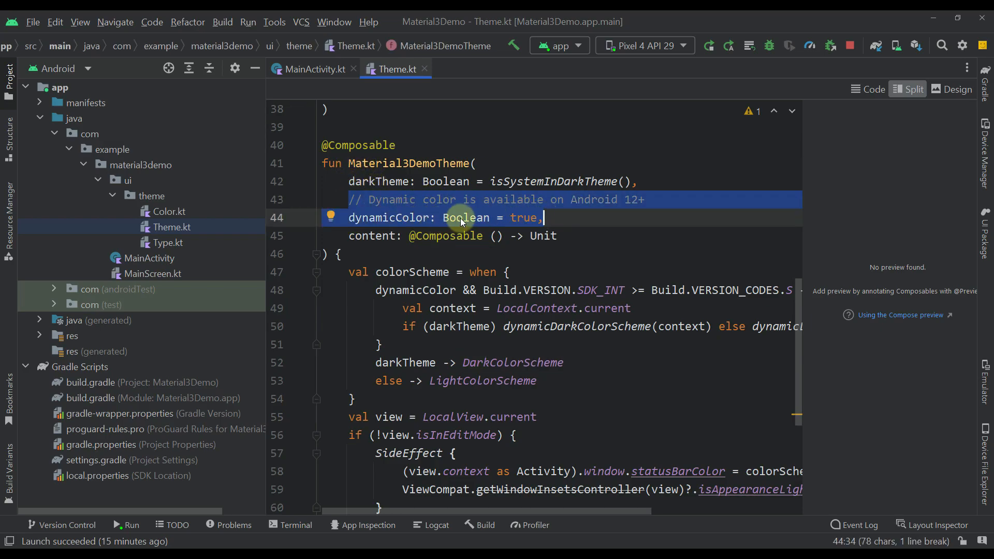
pyautogui.moveTo(518, 235)
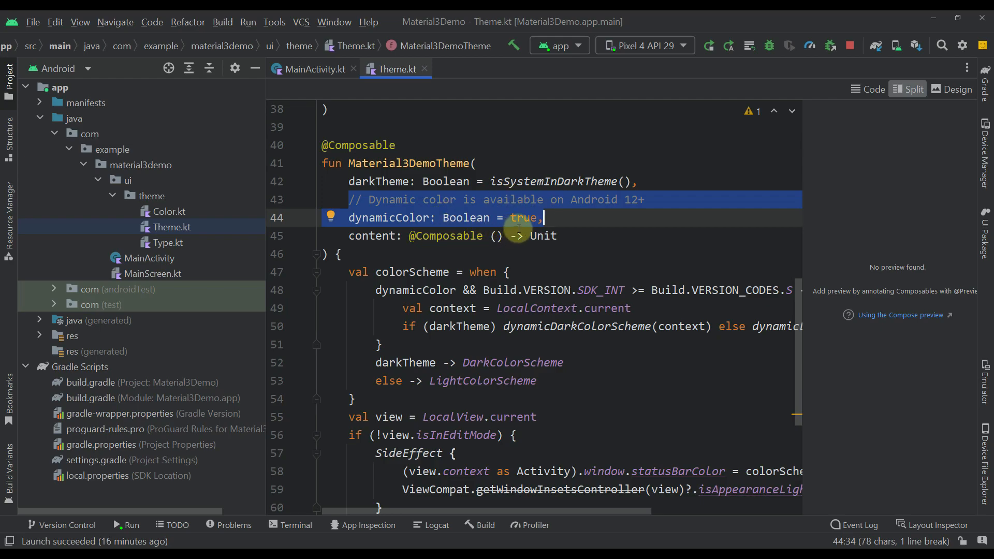
pyautogui.scroll(-3)
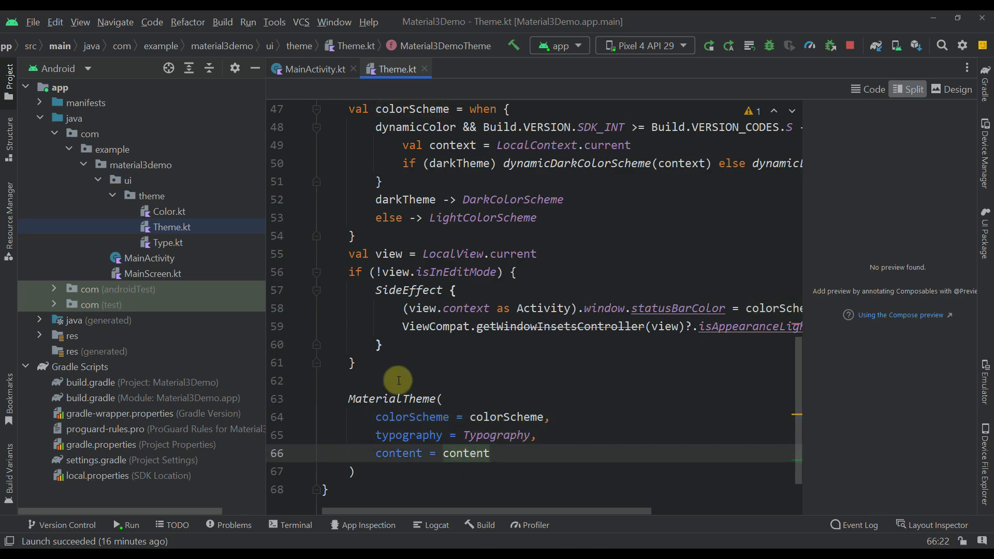
pyautogui.click(444, 353)
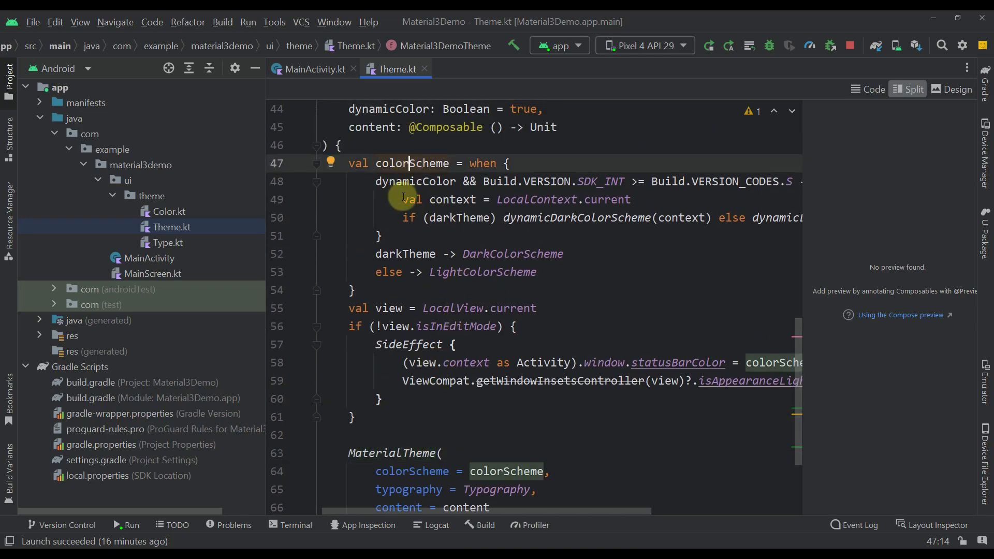
pyautogui.moveTo(483, 163)
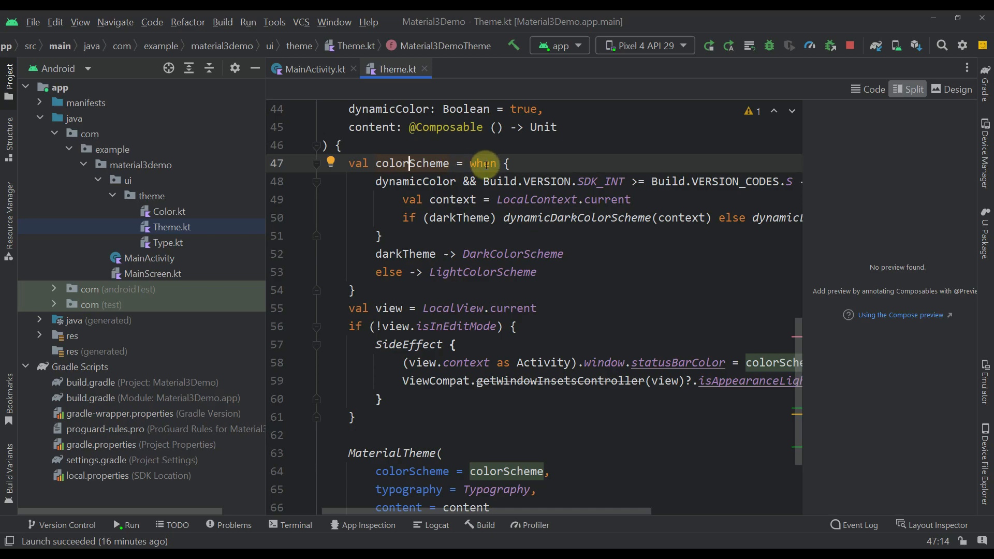
pyautogui.moveTo(495, 223)
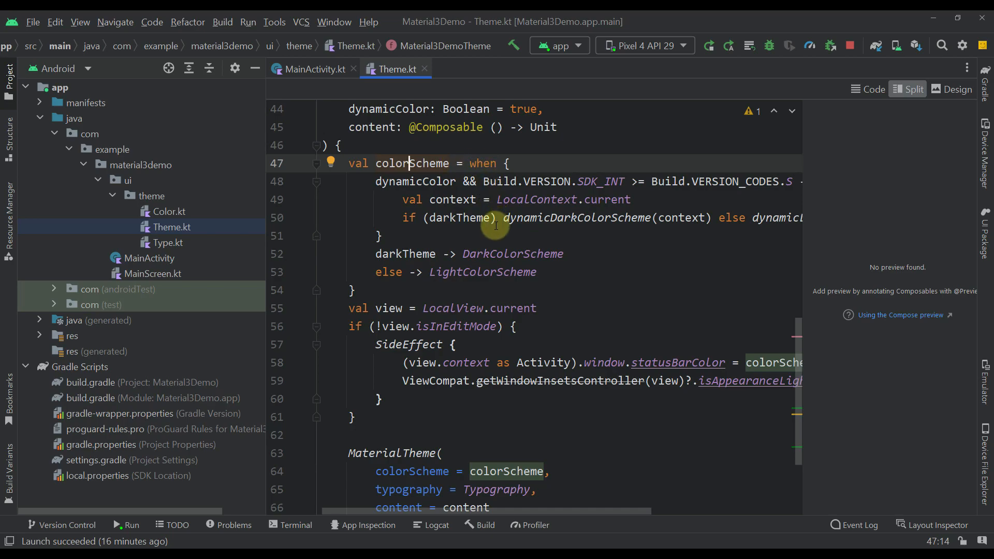
pyautogui.hscroll(3)
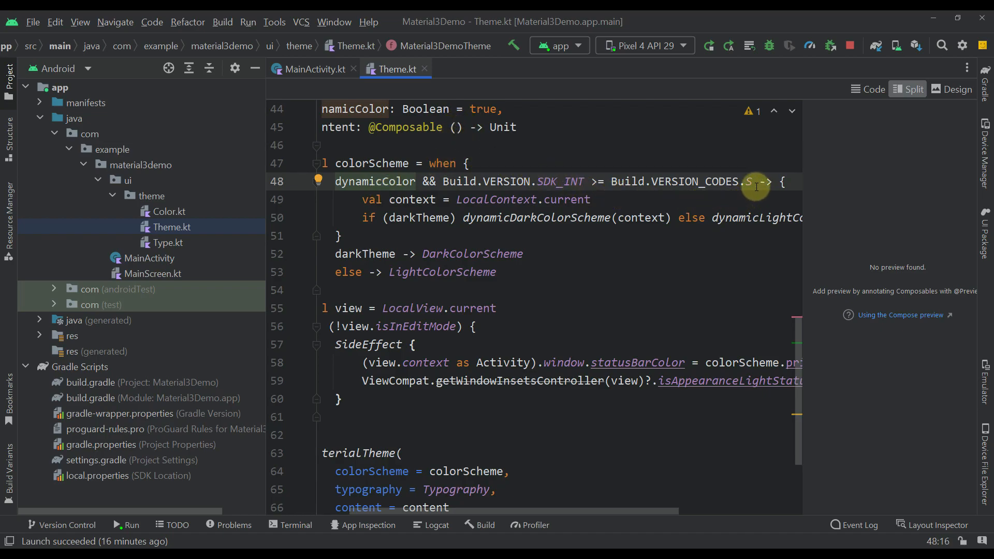
pyautogui.moveTo(754, 182)
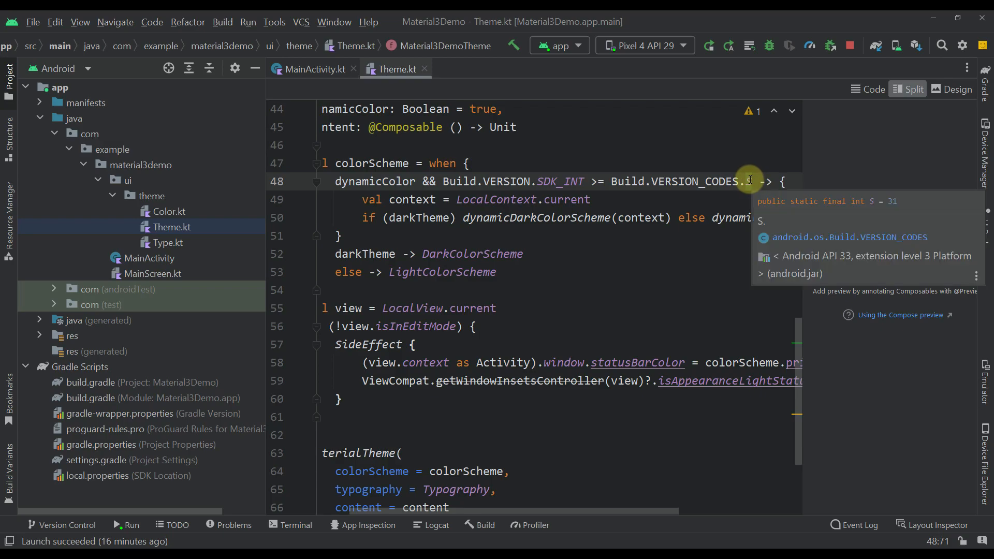
pyautogui.moveTo(862, 220)
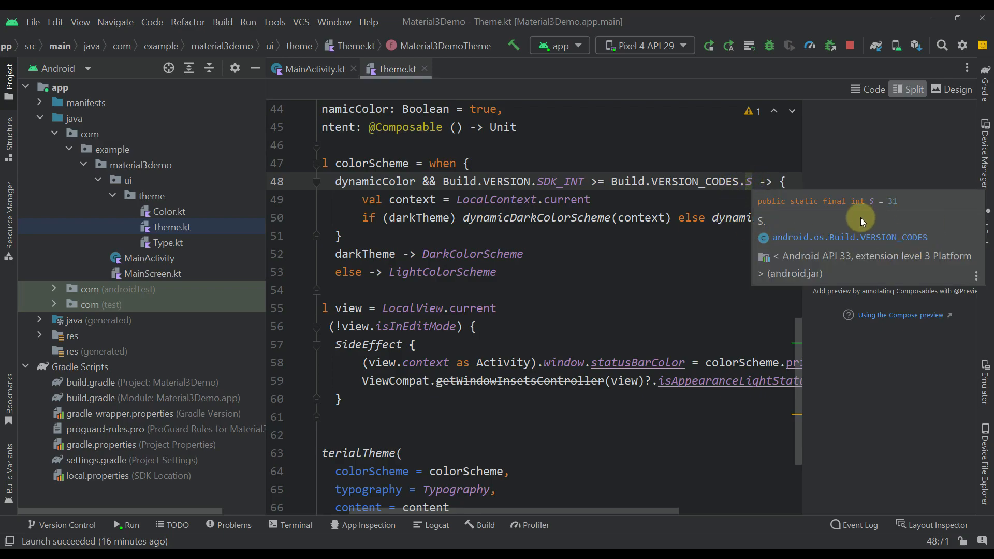
pyautogui.moveTo(557, 210)
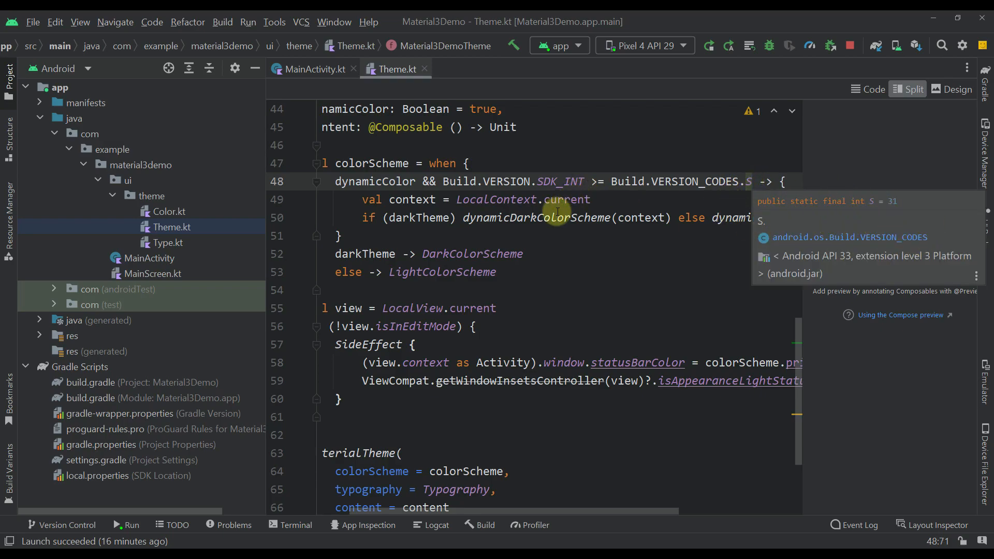
pyautogui.click(501, 217)
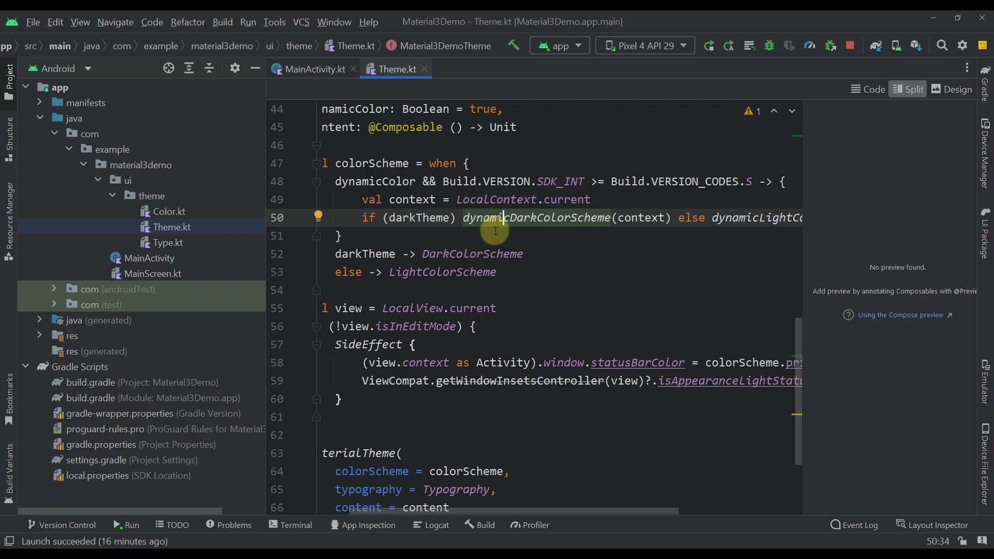
pyautogui.moveTo(549, 227)
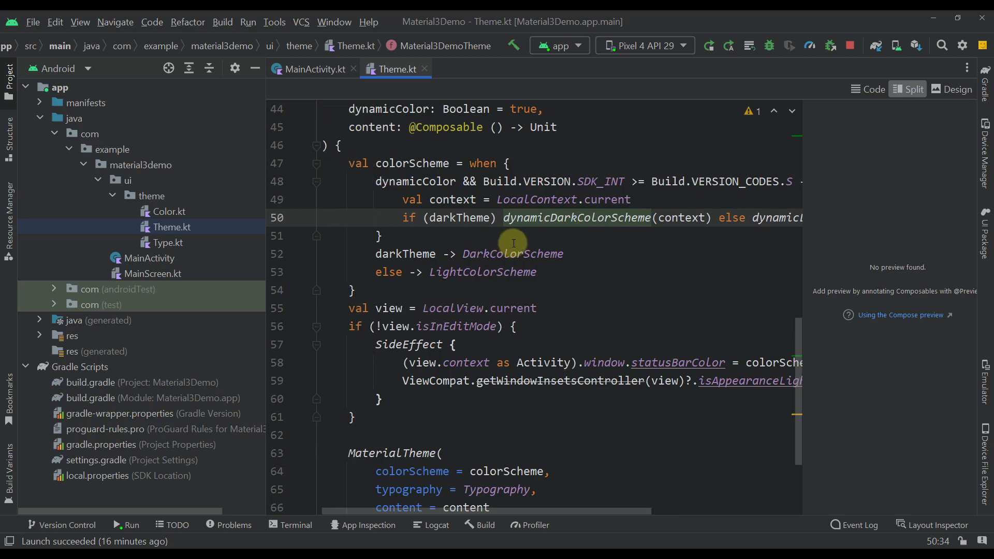
pyautogui.moveTo(538, 218)
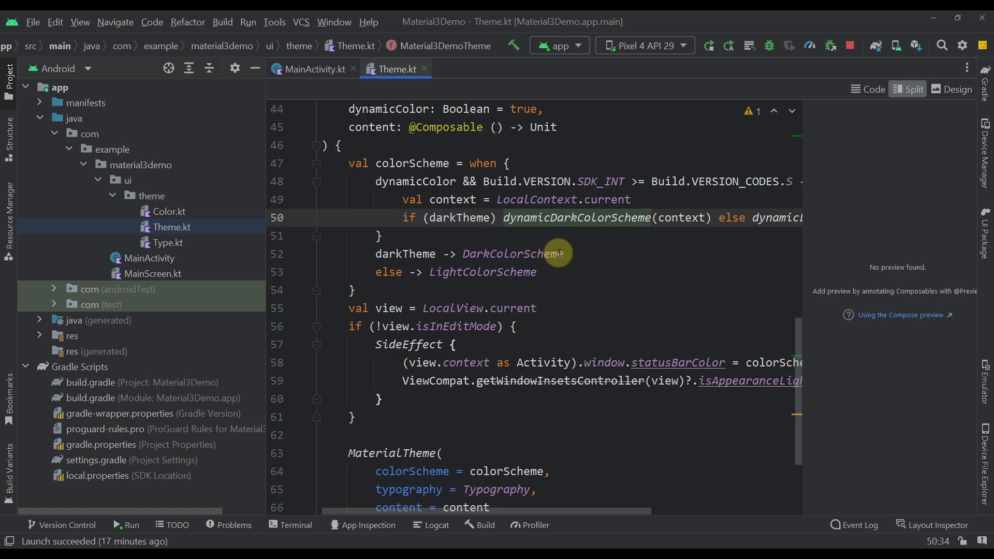
pyautogui.scroll(3)
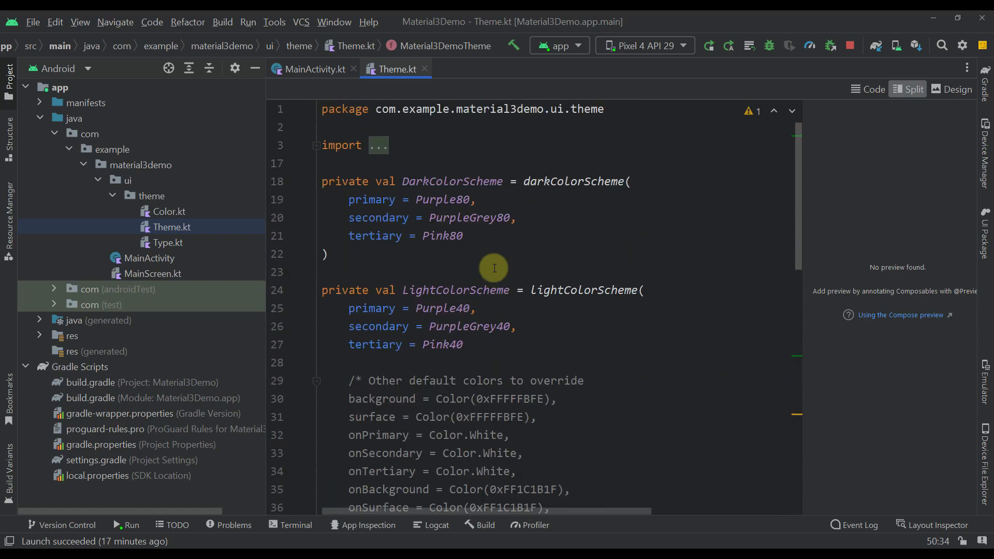
pyautogui.moveTo(205, 243)
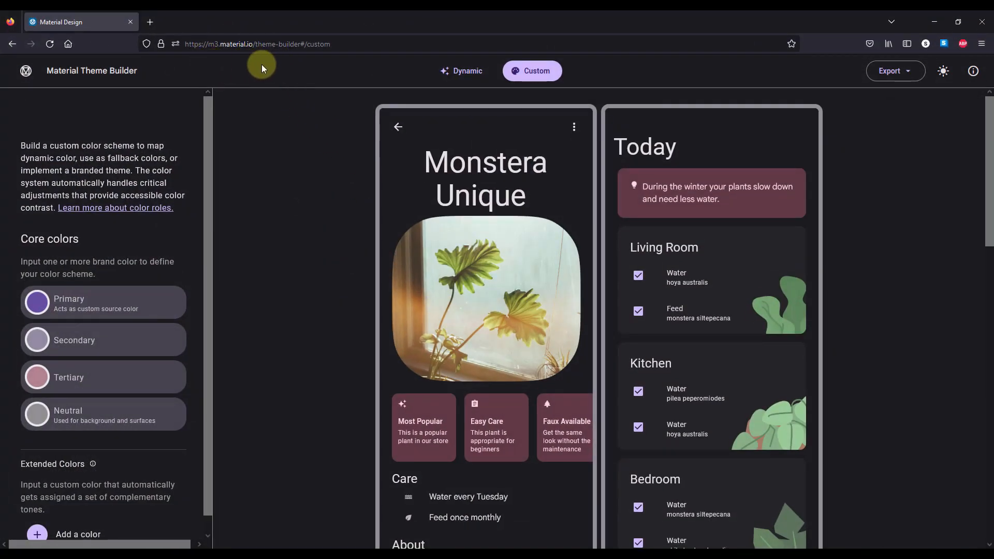
pyautogui.moveTo(266, 43)
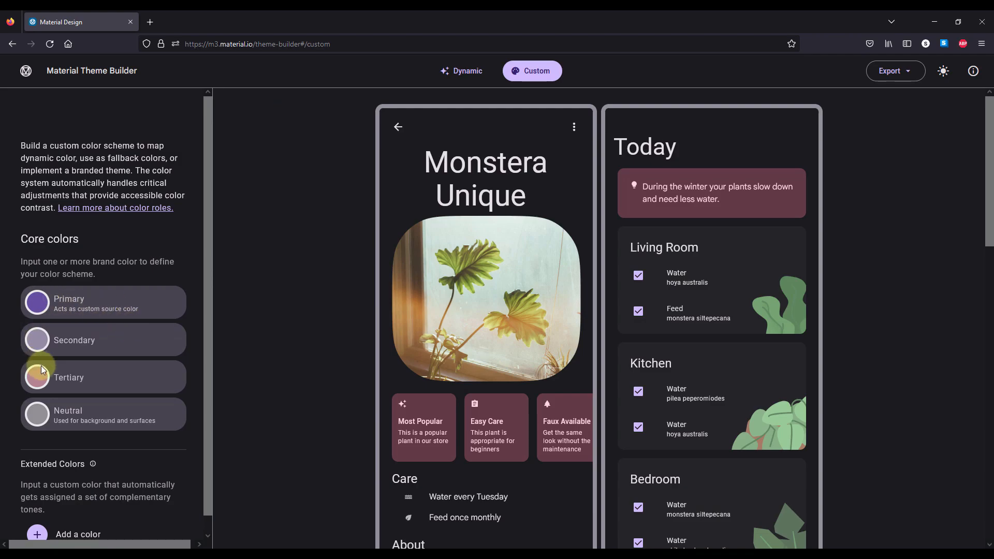
pyautogui.moveTo(145, 386)
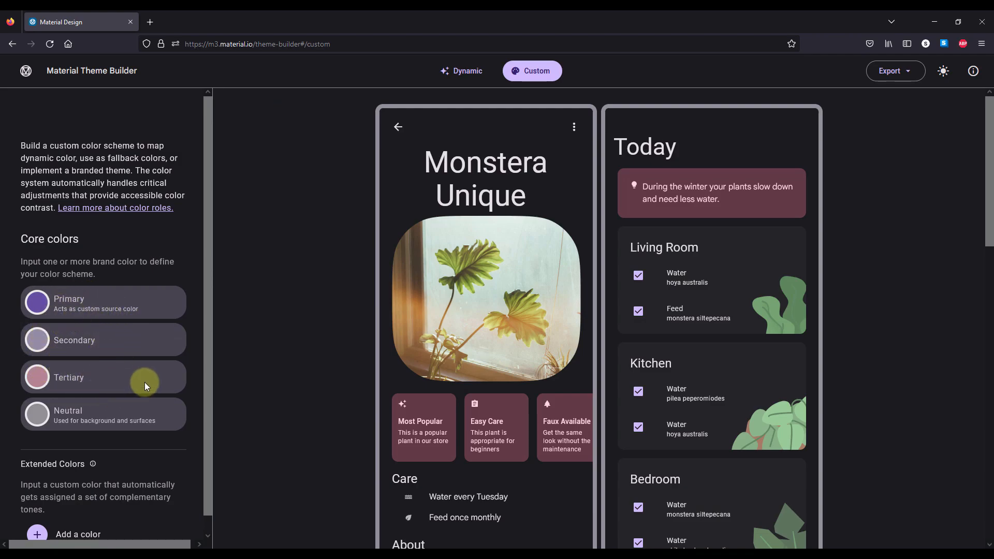
pyautogui.moveTo(983, 177)
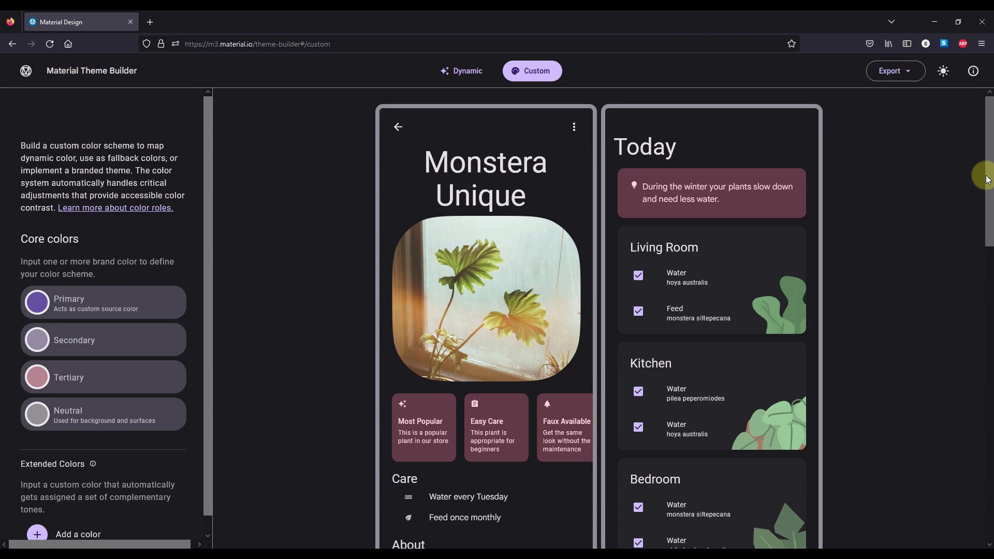
pyautogui.scroll(-3)
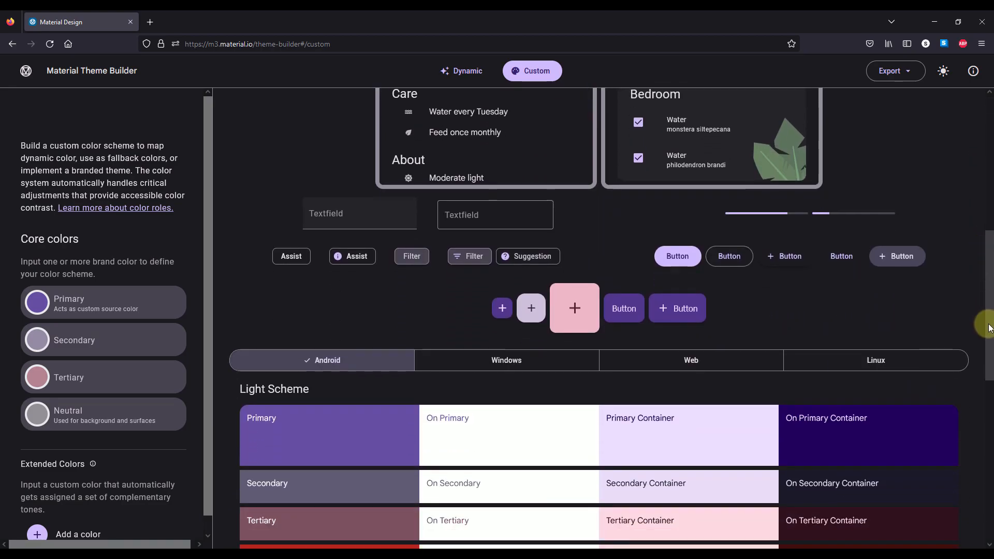
pyautogui.scroll(-3)
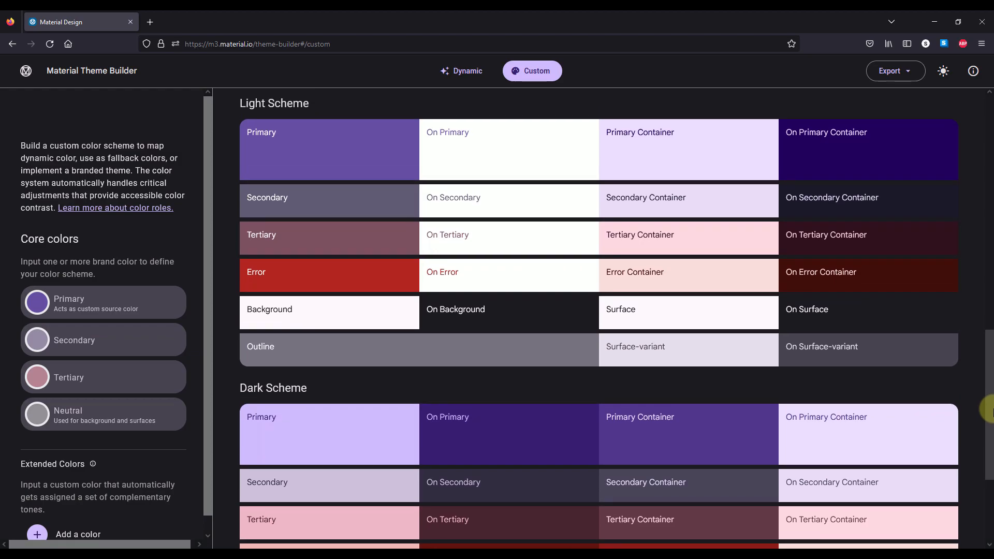
pyautogui.scroll(-3)
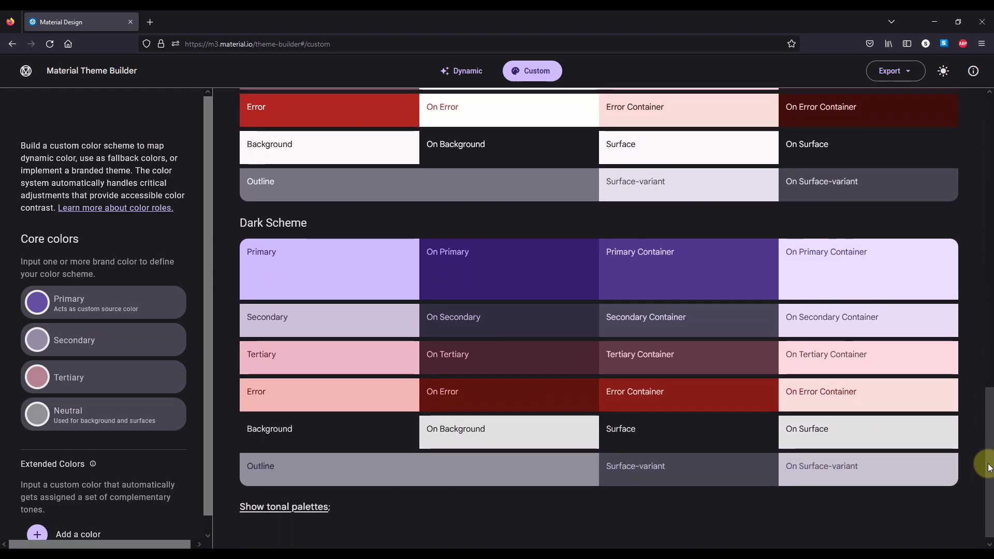
pyautogui.click(893, 70)
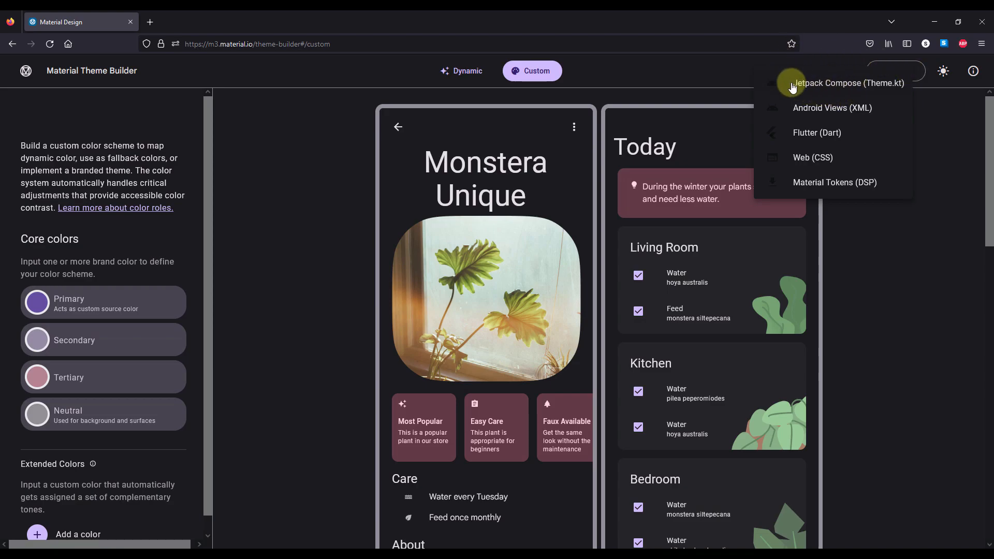
pyautogui.moveTo(872, 94)
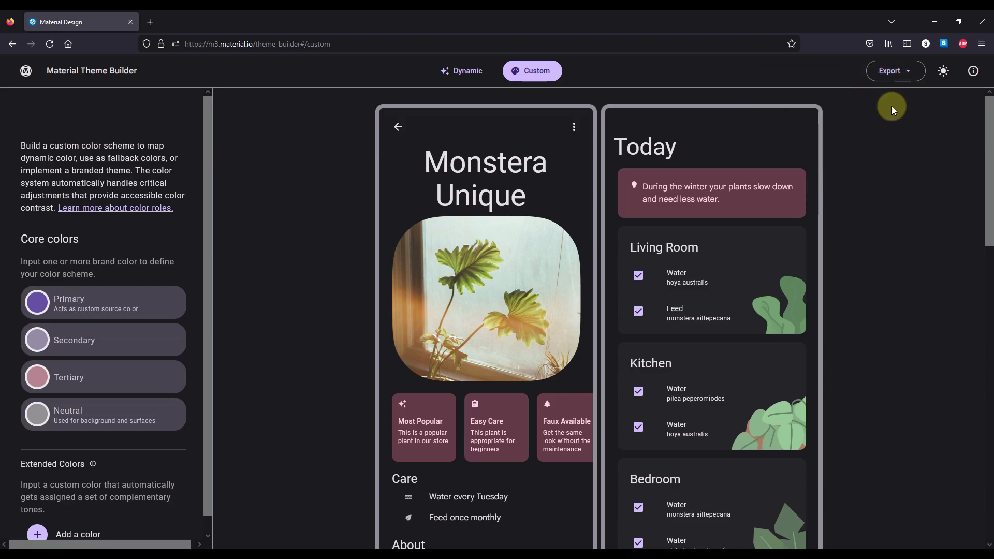
pyautogui.moveTo(932, 21)
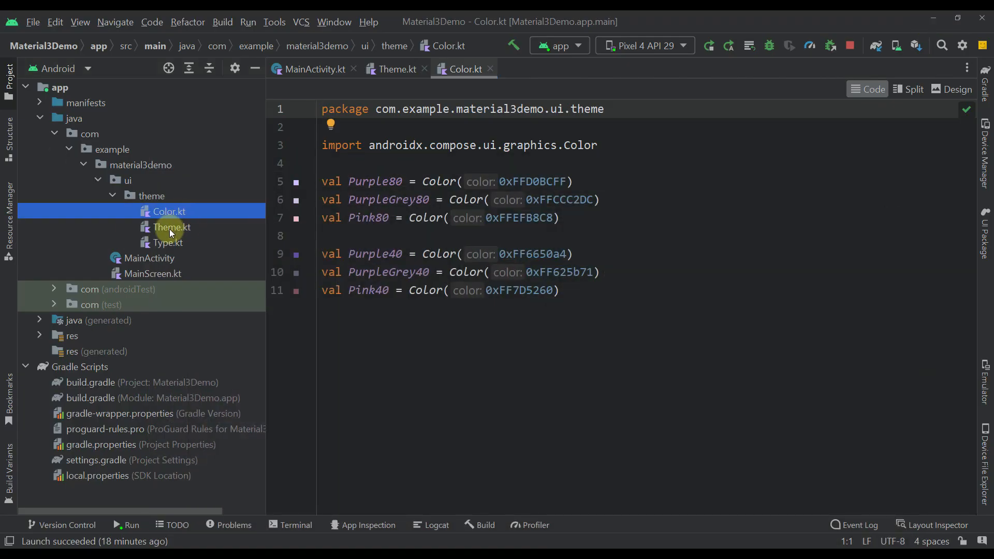
pyautogui.moveTo(170, 227)
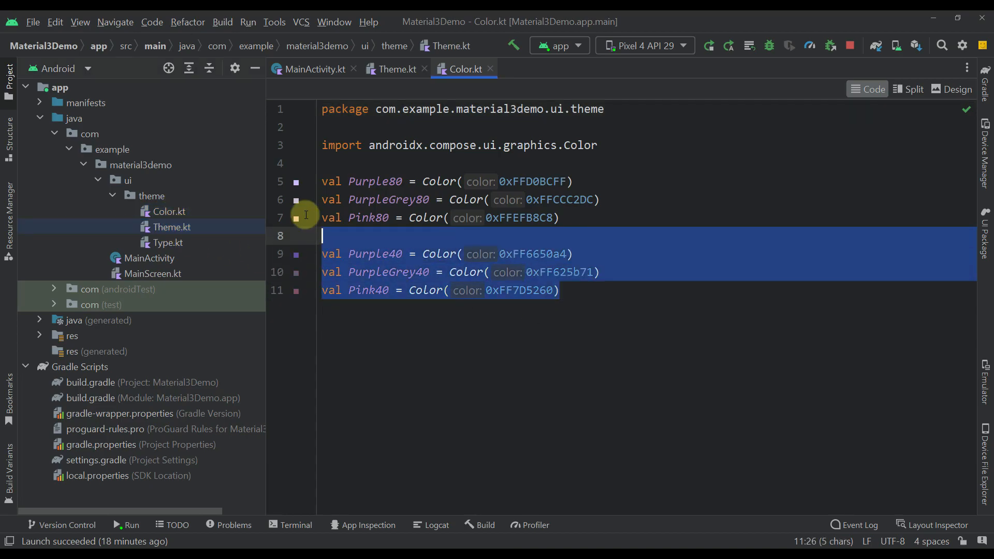
# - Bring Theme.kt with its Purple and Pink colour schemes back into the editor
pyautogui.click(394, 70)
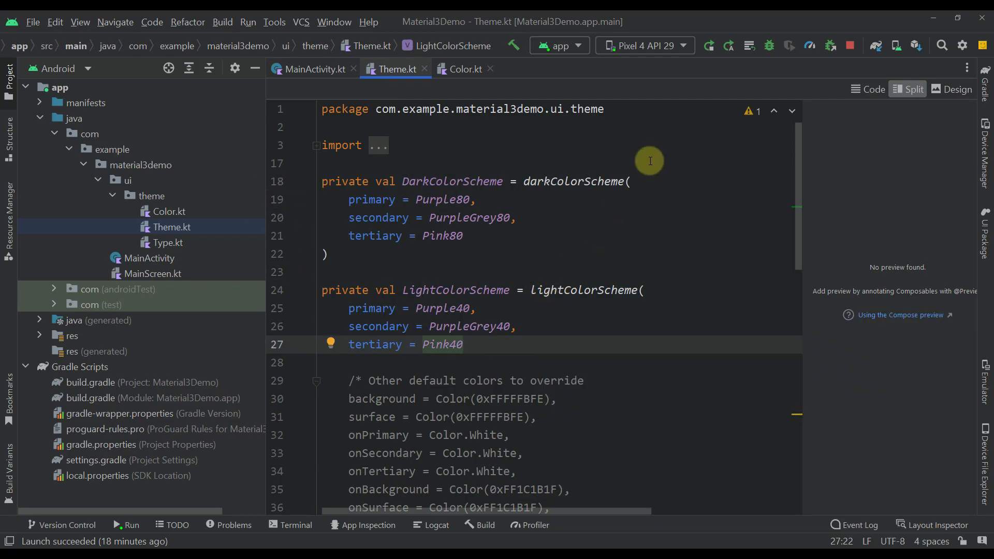
pyautogui.moveTo(660, 58)
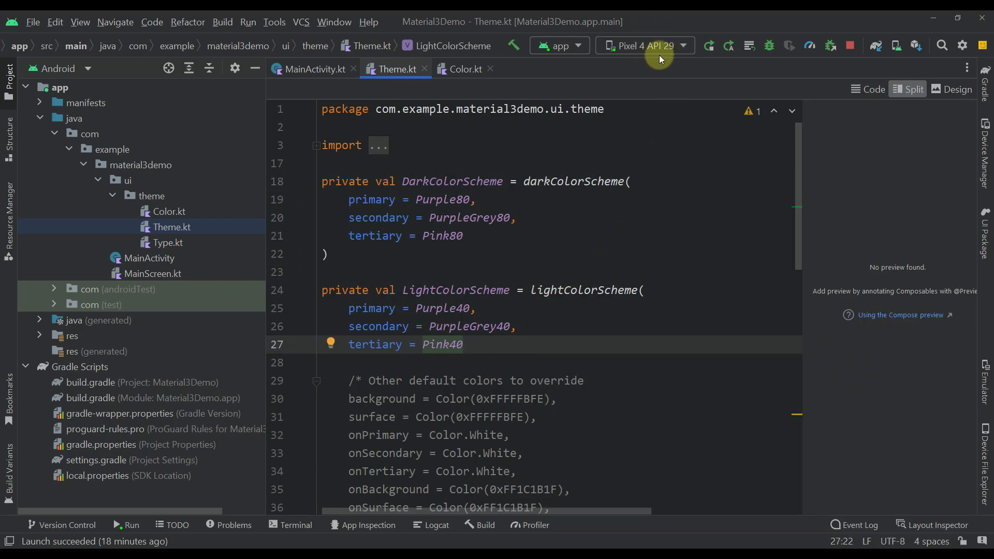
pyautogui.moveTo(691, 67)
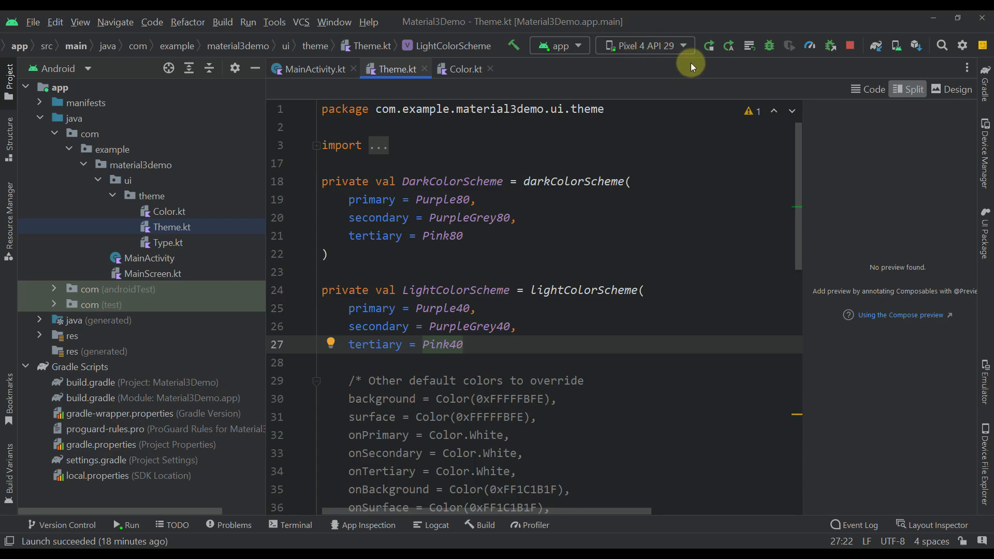
# - Run the demo app on the Pixel 4 API 29 emulator, then go to its home screen
pyautogui.click(708, 44)
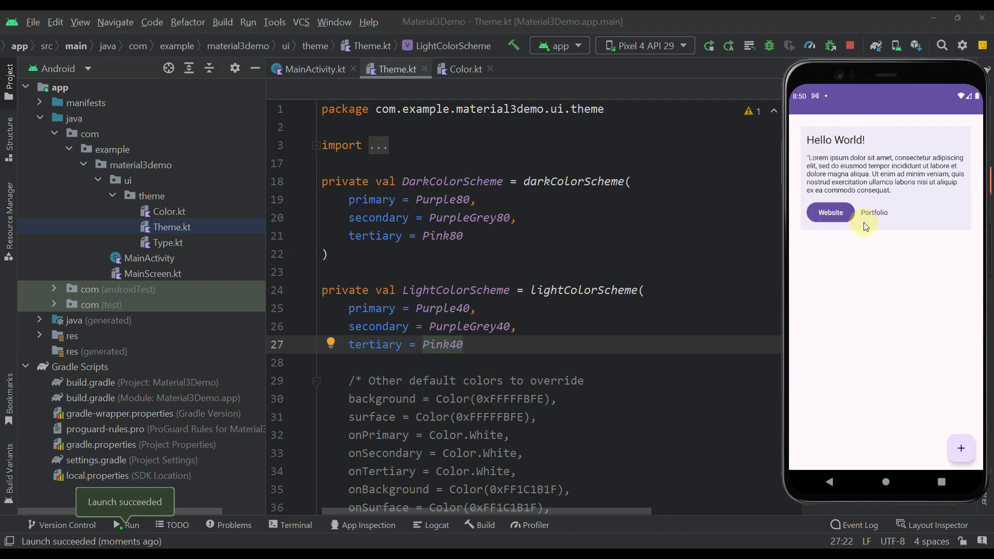
pyautogui.moveTo(918, 204)
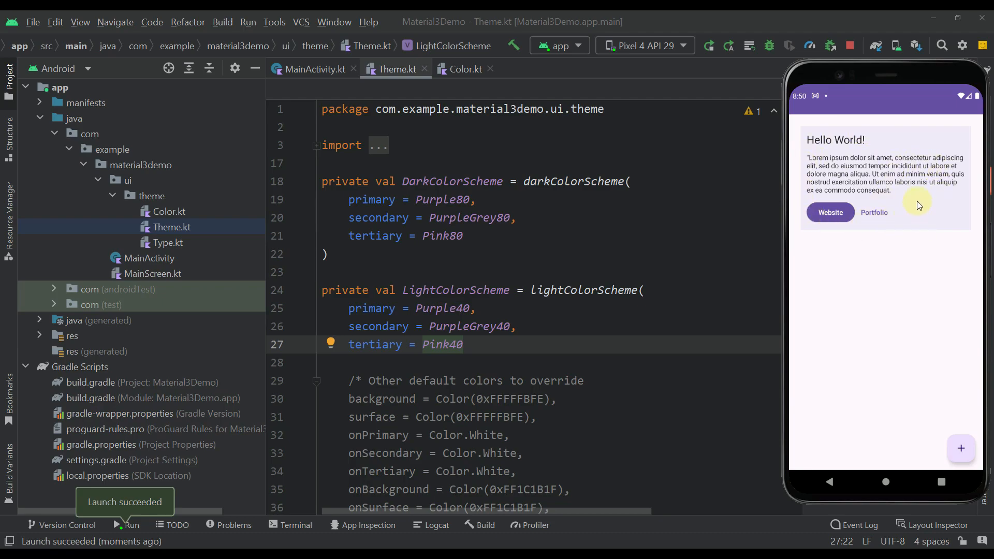
pyautogui.moveTo(908, 185)
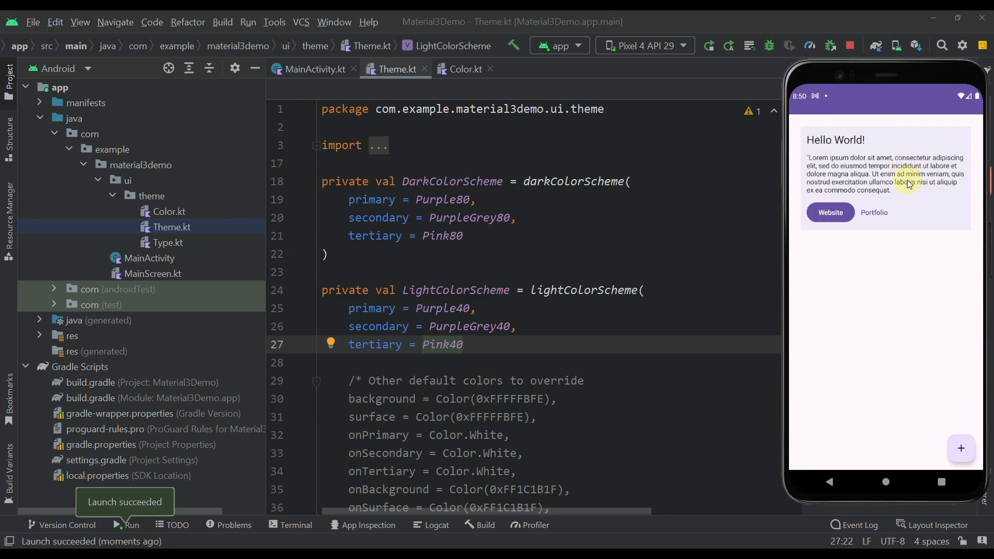
pyautogui.moveTo(898, 147)
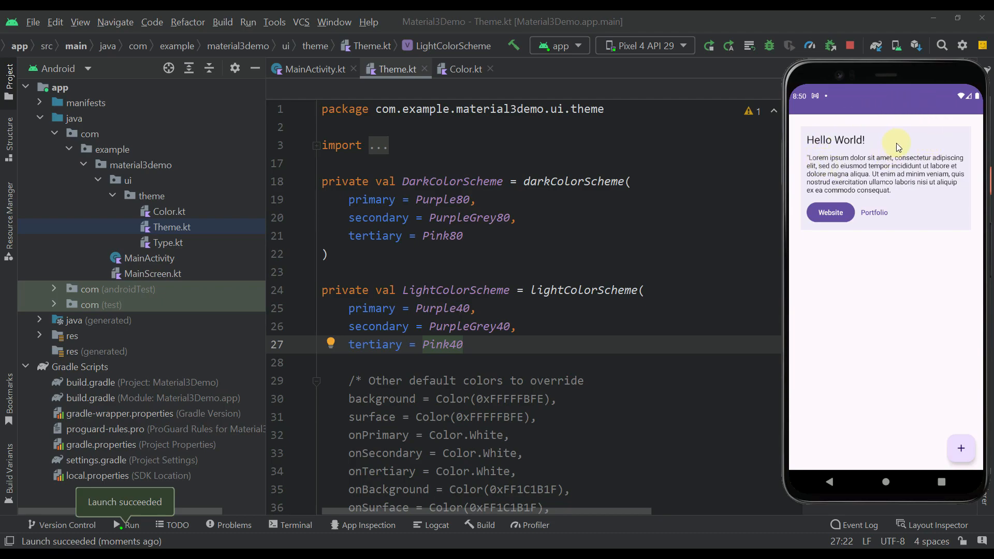
pyautogui.moveTo(432, 216)
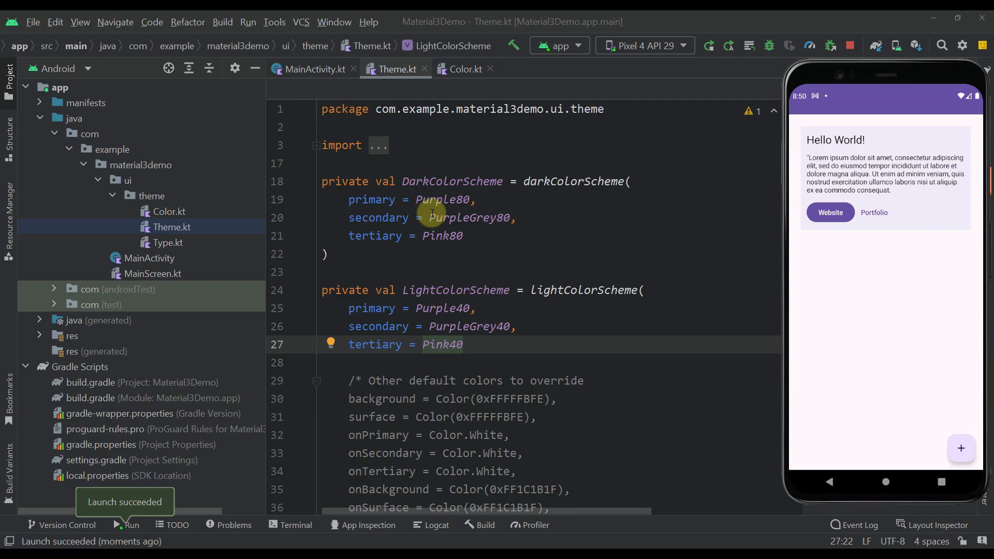
pyautogui.click(885, 482)
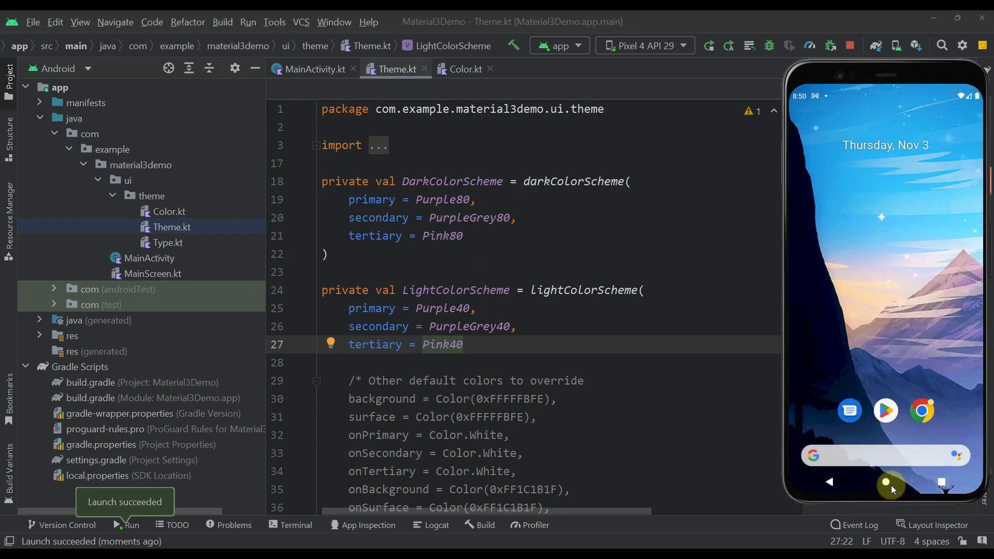
pyautogui.moveTo(863, 286)
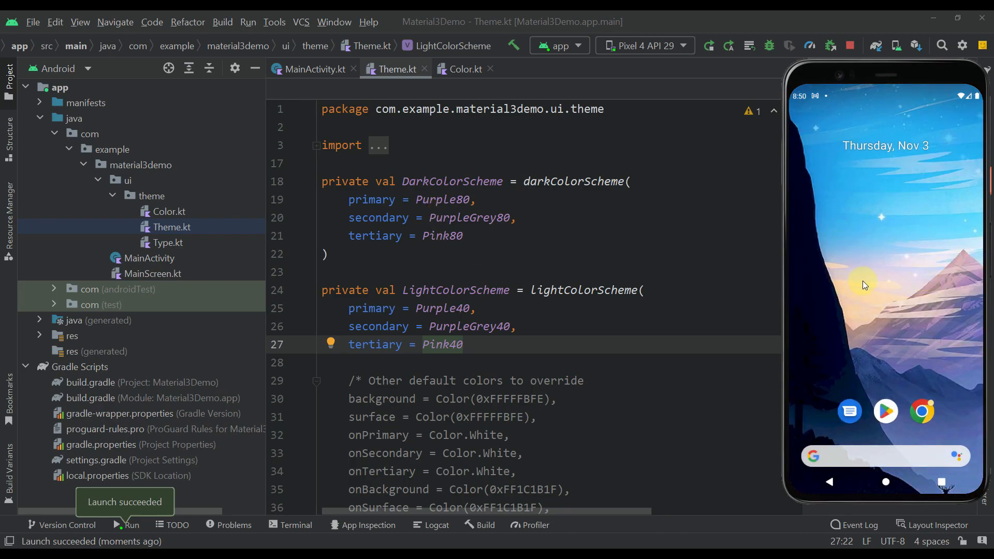
pyautogui.moveTo(907, 239)
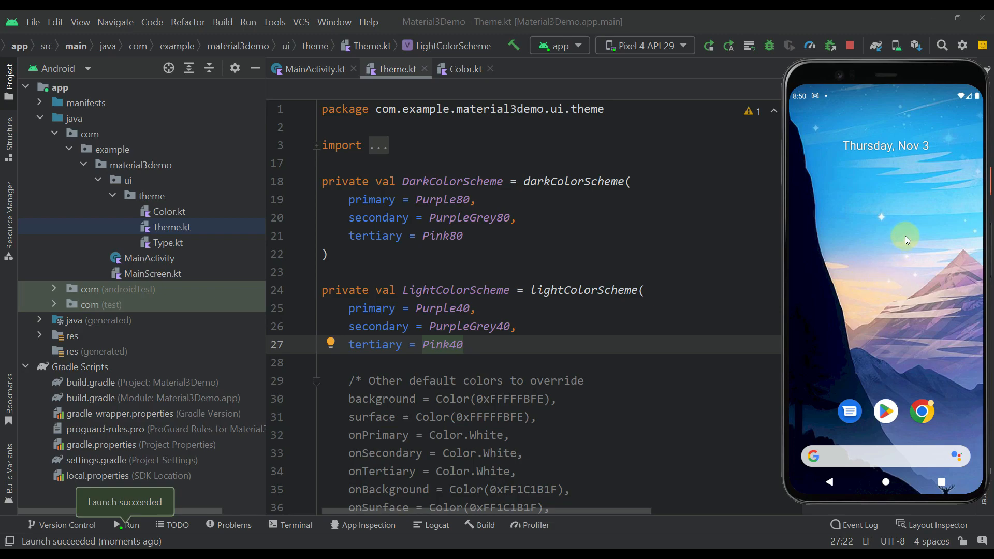
pyautogui.moveTo(864, 263)
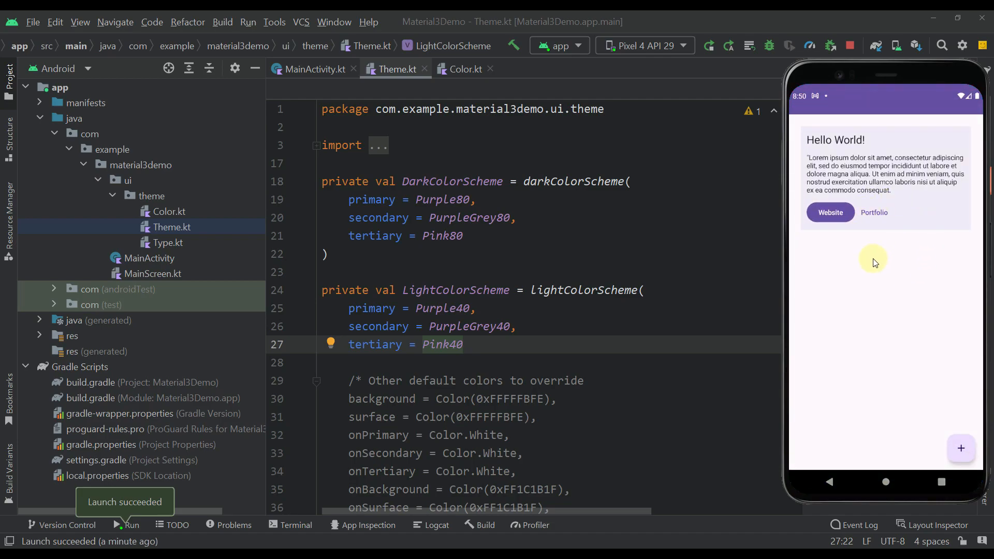
# - Scroll Theme.kt down to Material3DemoTheme with dynamicColor set to true
pyautogui.scroll(-3)
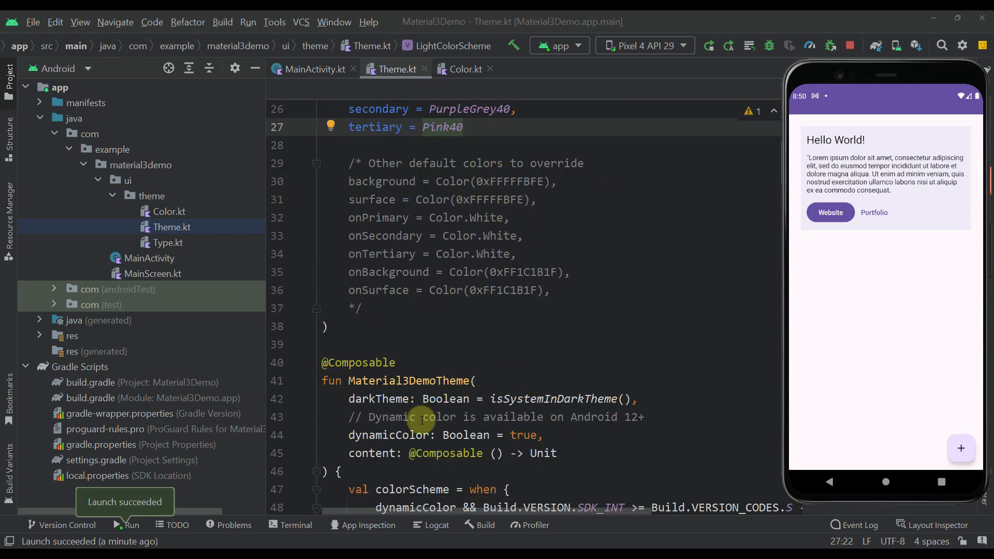
pyautogui.scroll(-3)
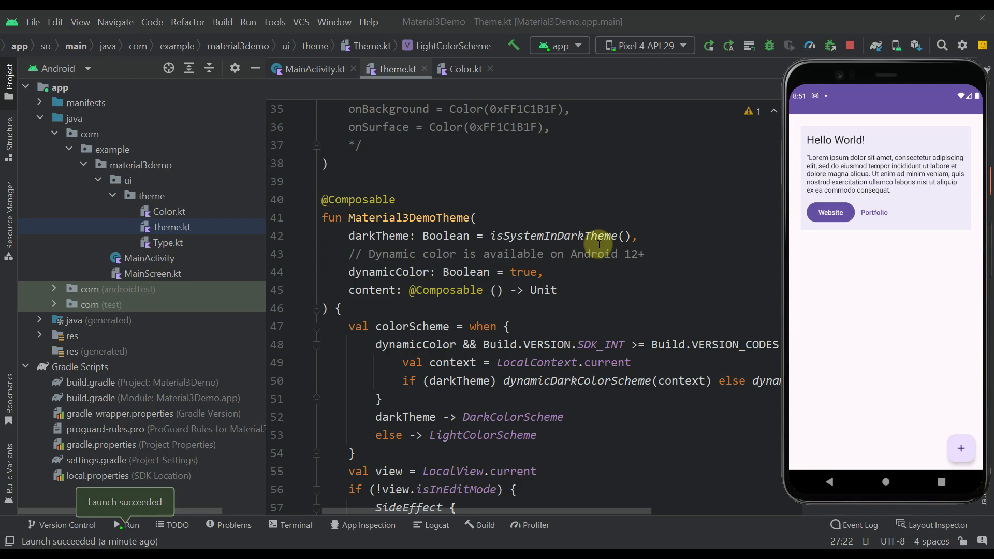
pyautogui.moveTo(631, 254)
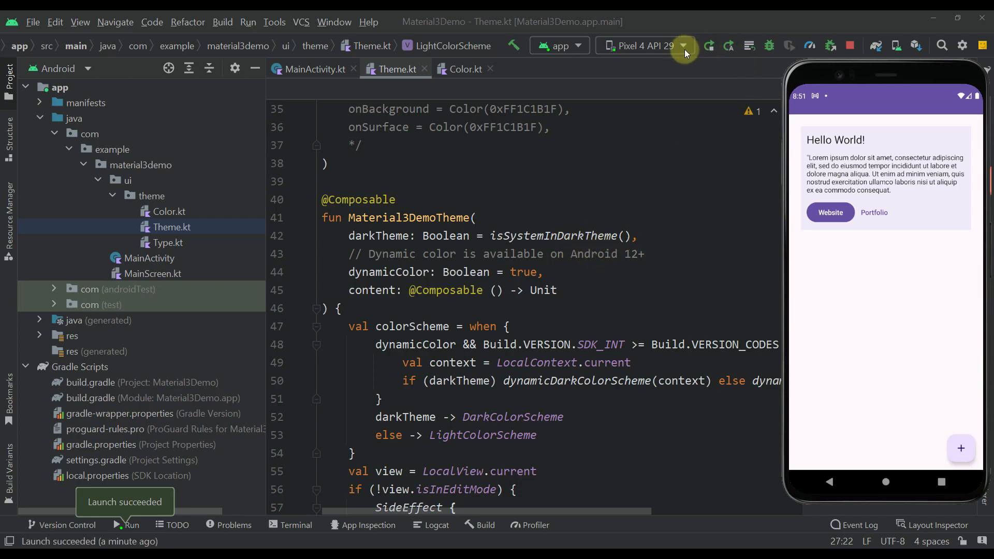
# - Make the Pixel XL API 33 emulator the run target for the demo app
pyautogui.click(683, 44)
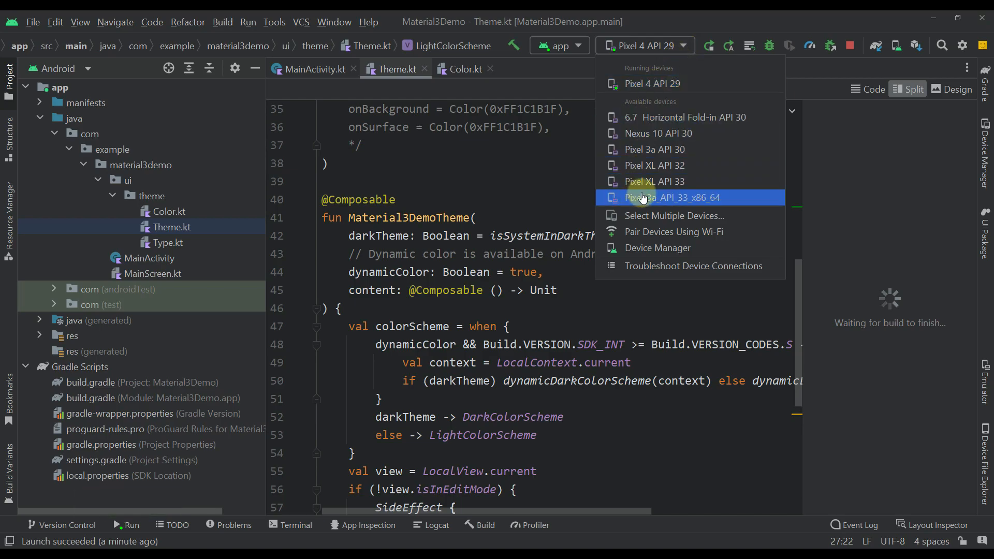
pyautogui.moveTo(678, 182)
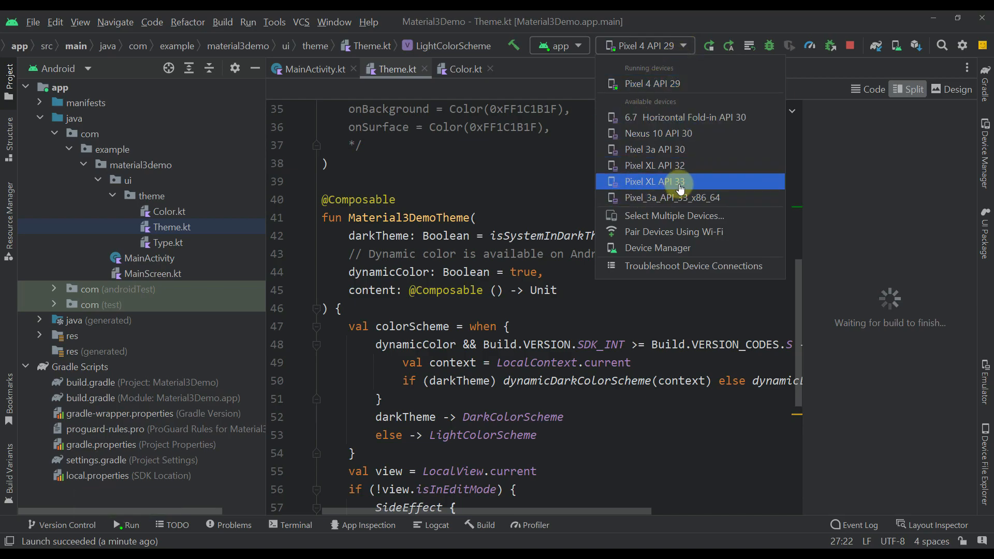
pyautogui.click(655, 181)
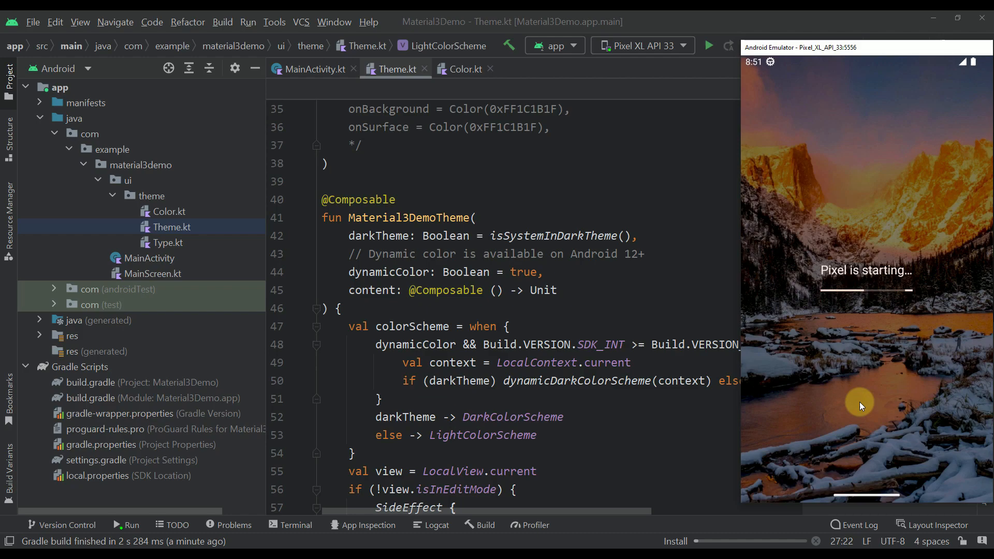
pyautogui.moveTo(869, 343)
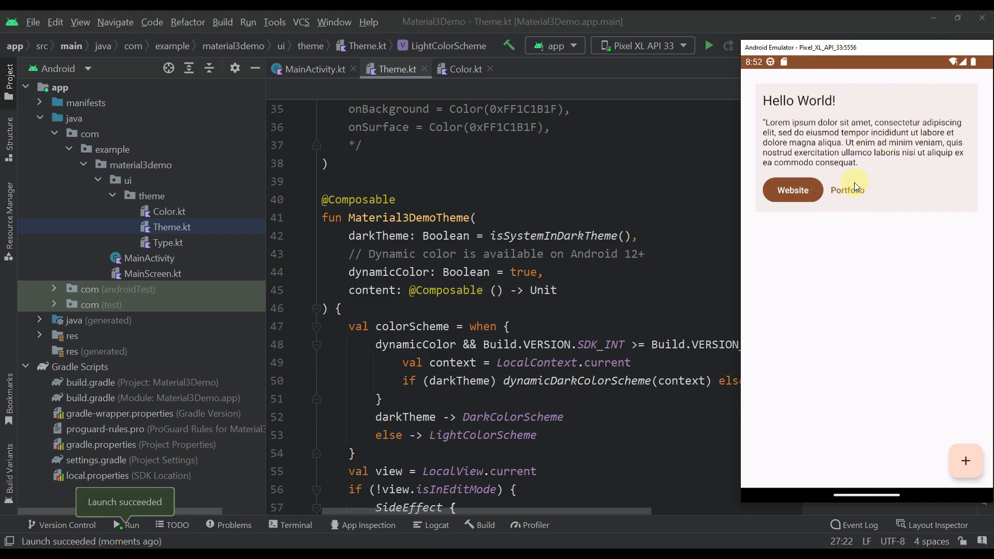
pyautogui.moveTo(889, 272)
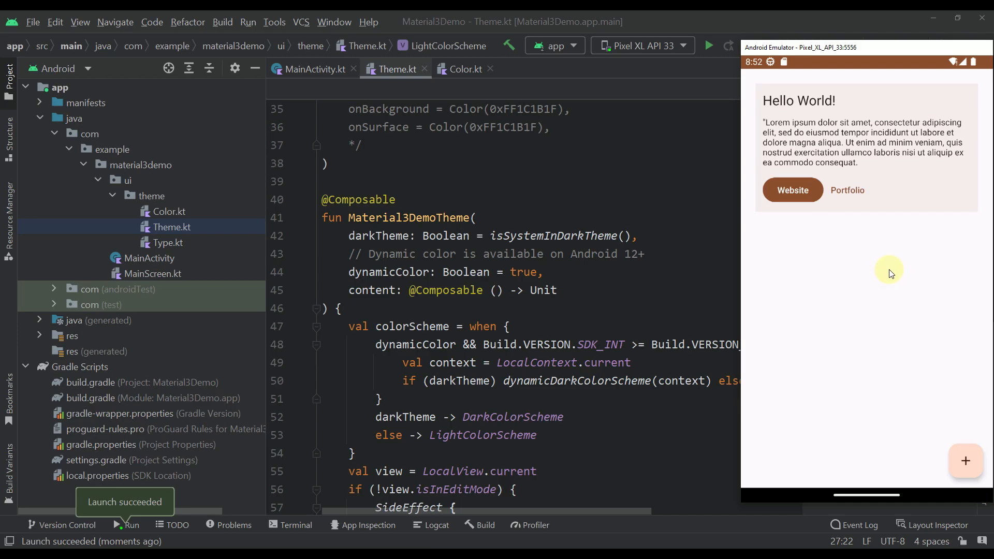
pyautogui.moveTo(669, 61)
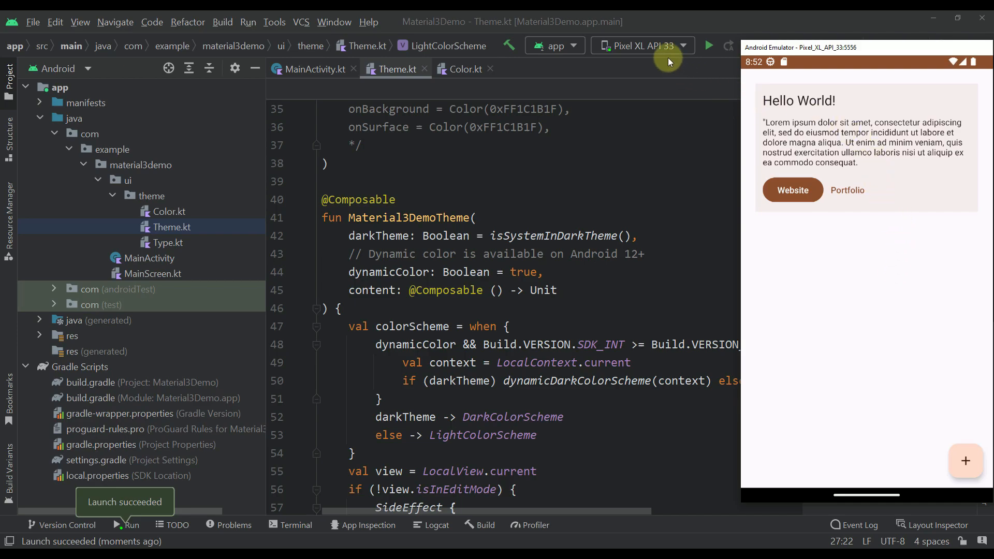
pyautogui.moveTo(667, 58)
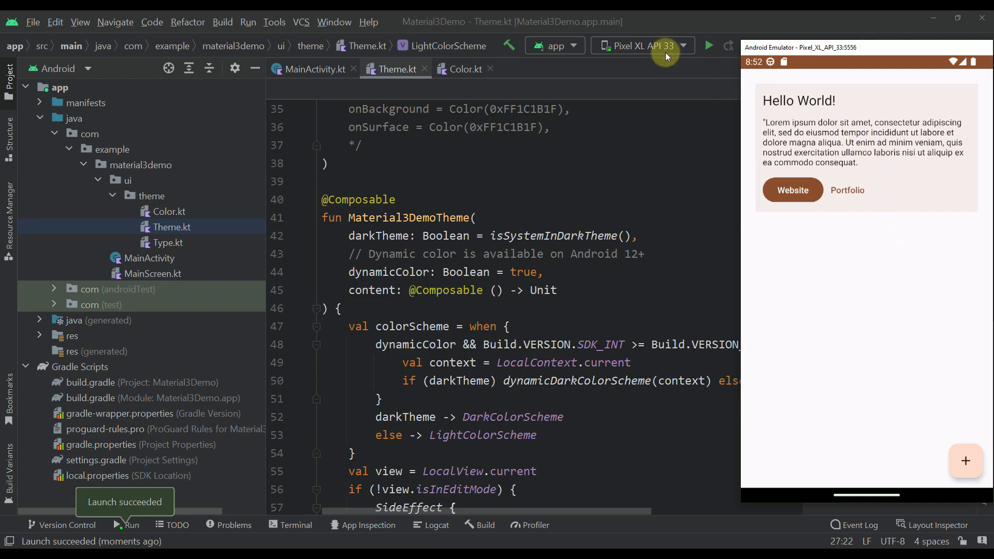
pyautogui.moveTo(588, 529)
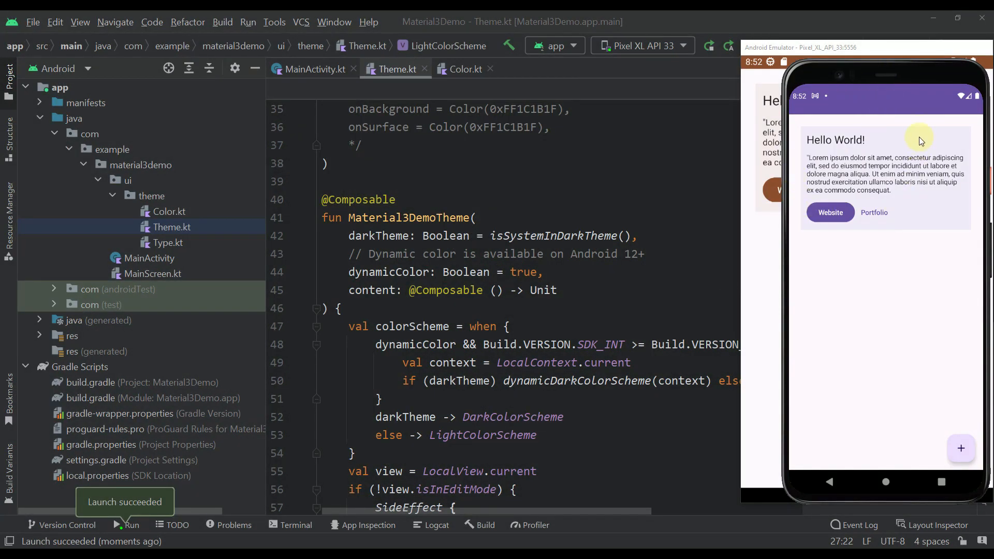
pyautogui.moveTo(874, 50)
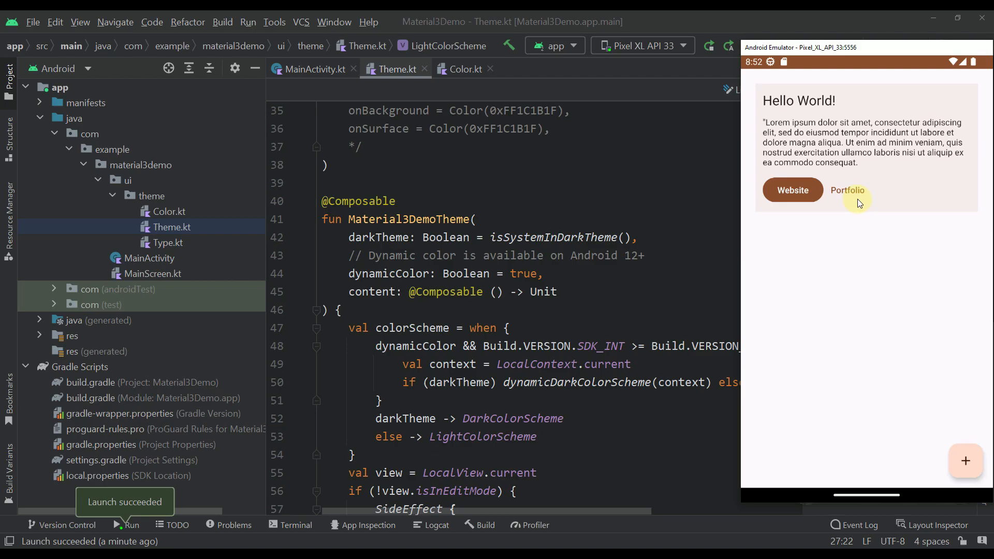
pyautogui.moveTo(863, 211)
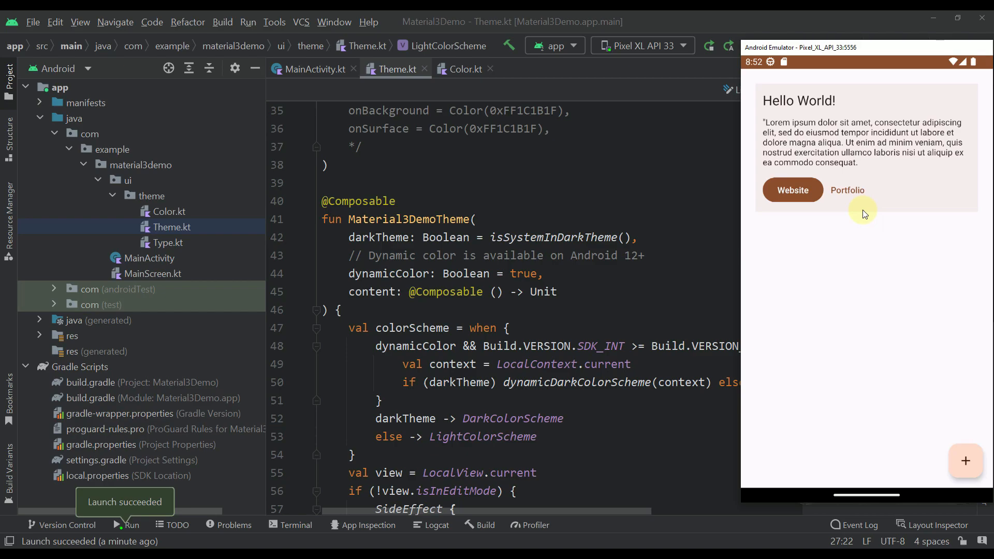